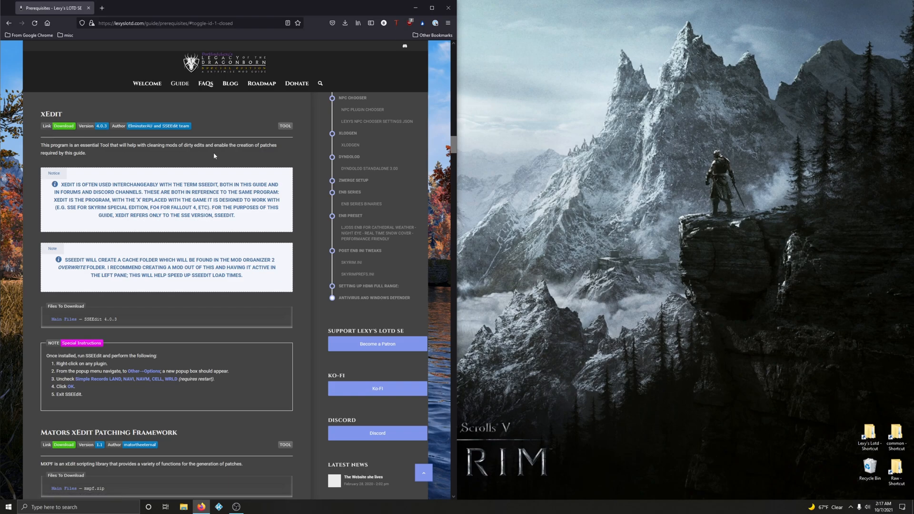
pyautogui.moveTo(225, 159)
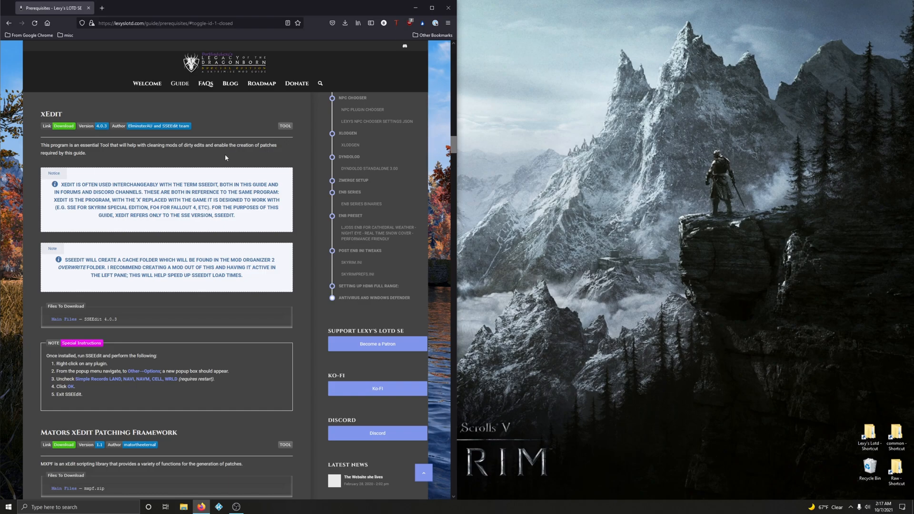
pyautogui.moveTo(207, 160)
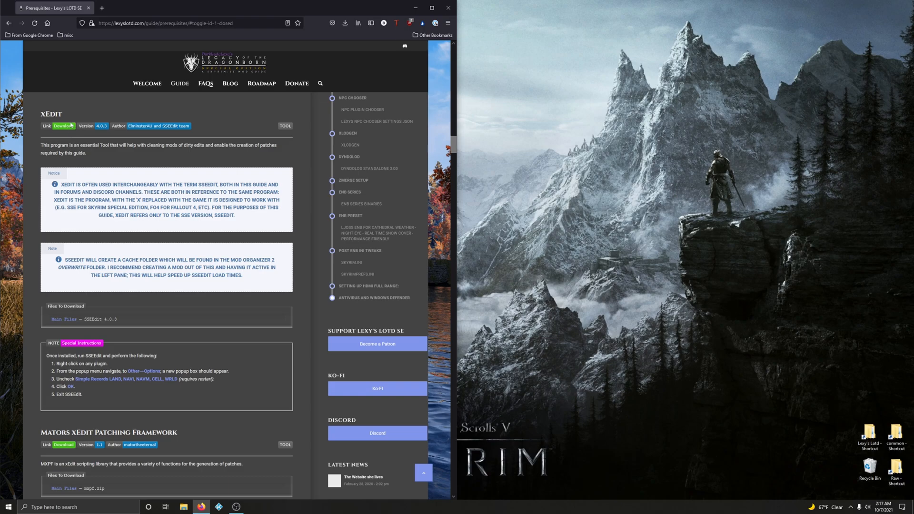
# Download the SSEEdit 4.0.3 main file from its Nexus Mods page.
pyautogui.click(64, 126)
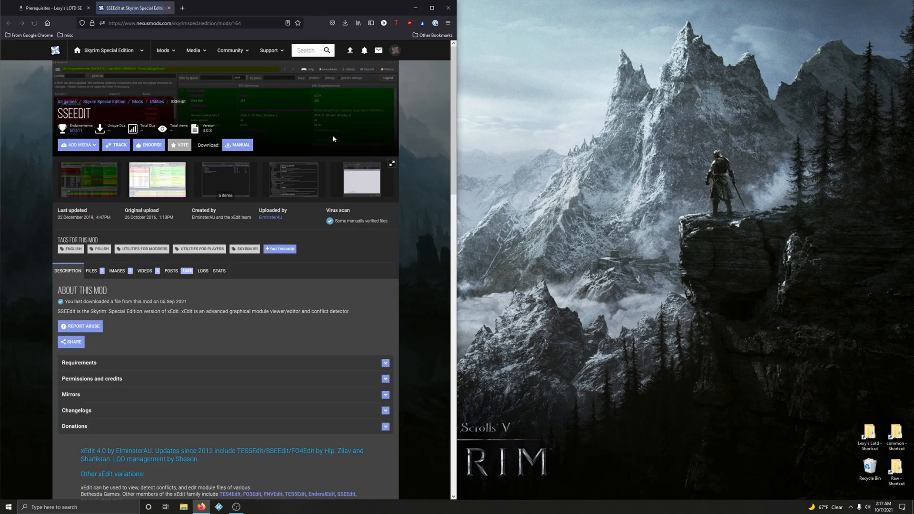
pyautogui.click(91, 270)
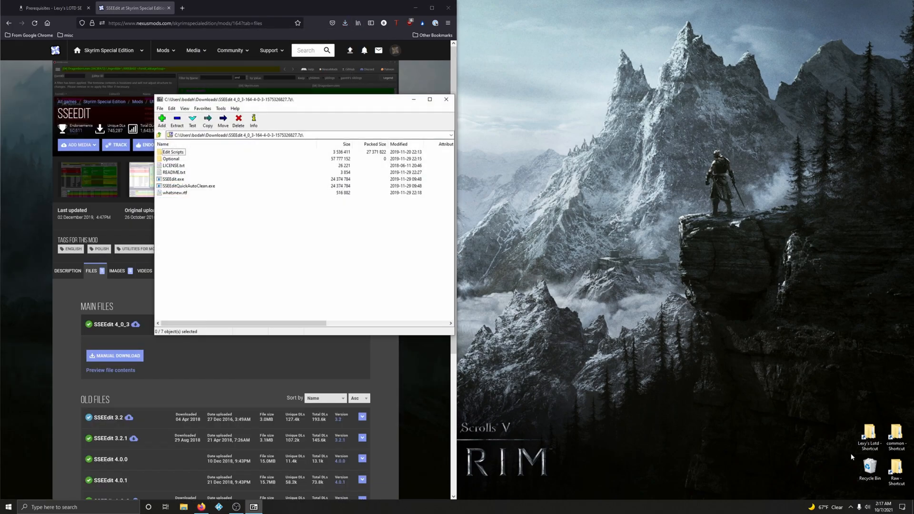
# Create a new SSEEdit folder inside the Lexy's Lotd folder.
pyautogui.doubleClick(870, 434)
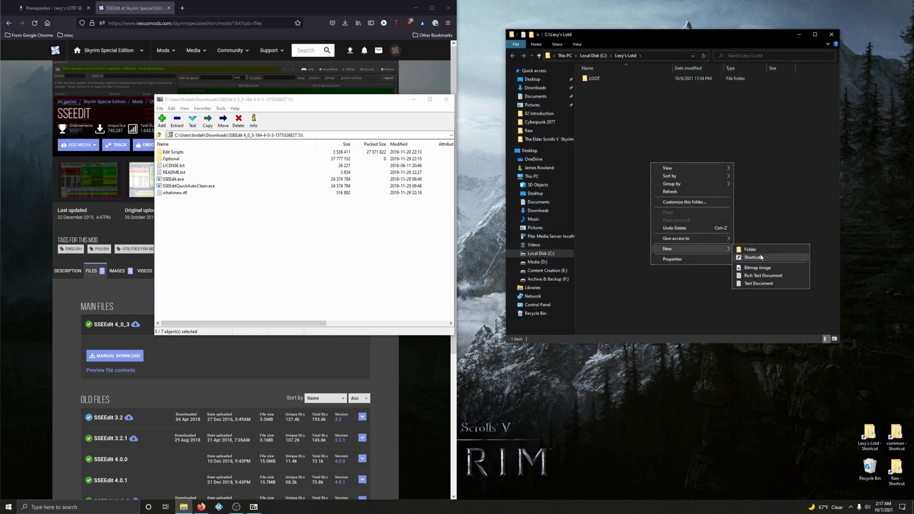
pyautogui.click(751, 250)
pyautogui.write('SSEedit')
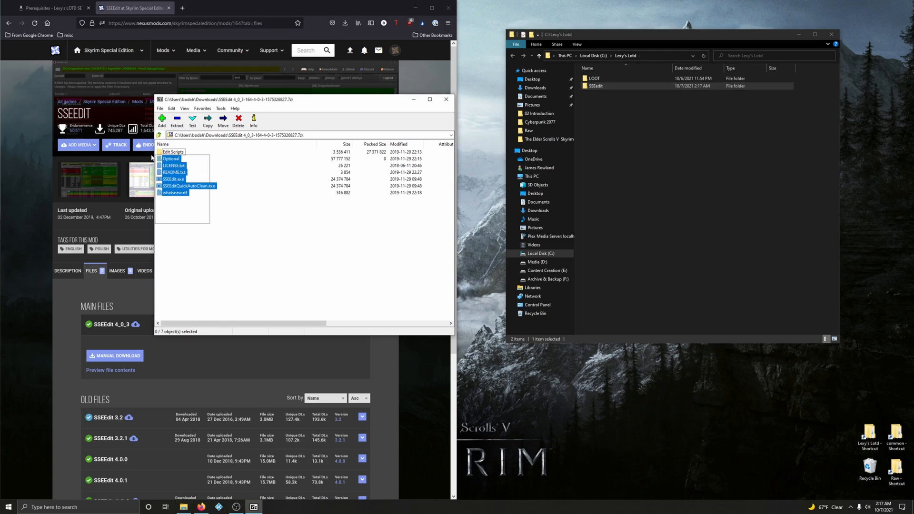
# Copy every file from the SSEEdit archive into the SSEEdit folder and close the archive.
pyautogui.click(171, 152)
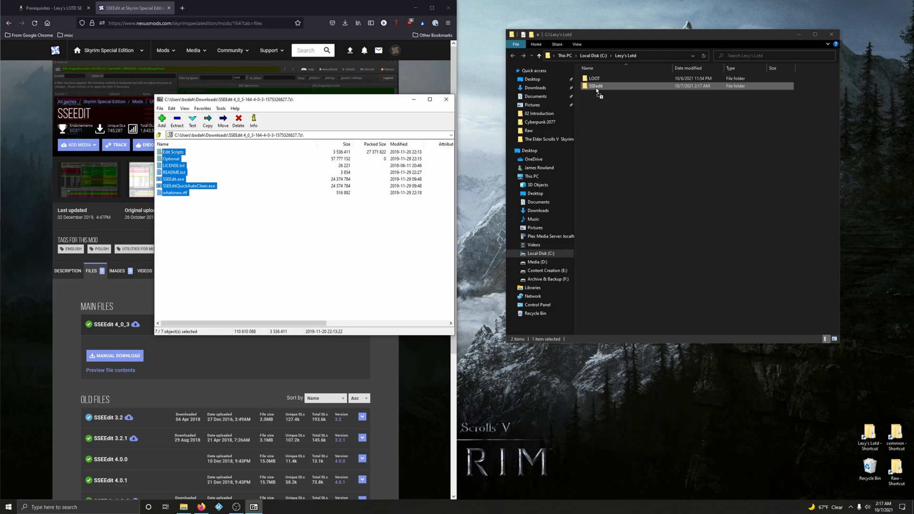
pyautogui.click(177, 120)
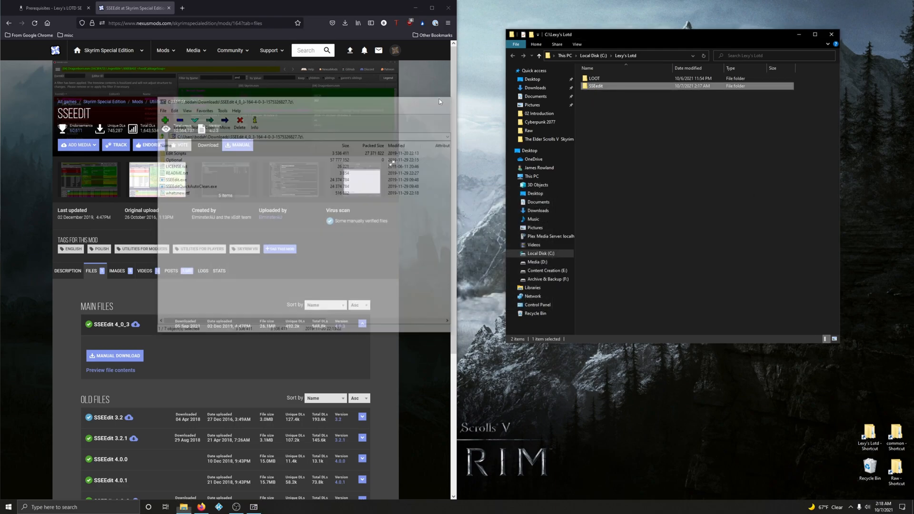
pyautogui.click(52, 8)
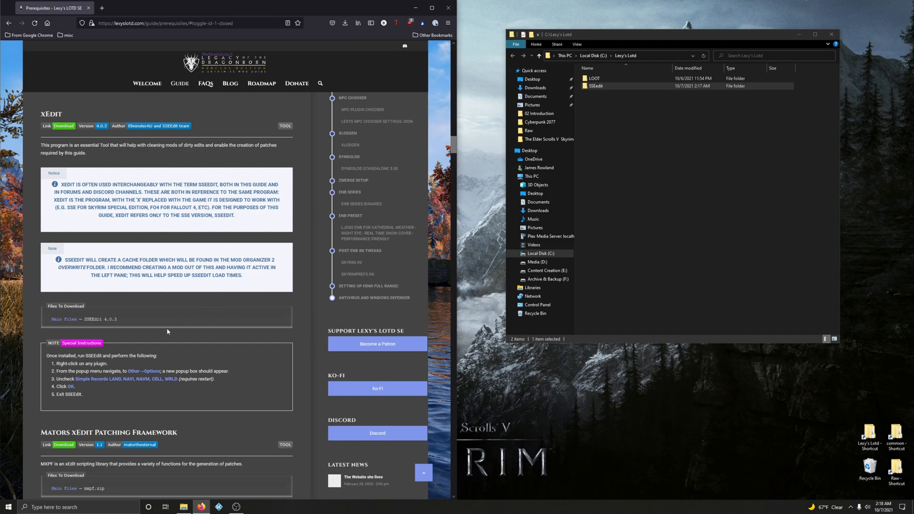
pyautogui.moveTo(101, 267)
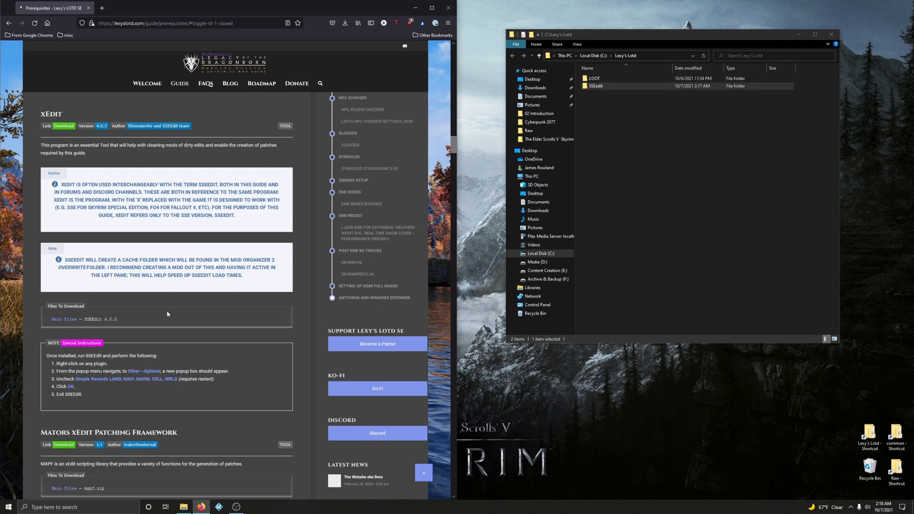
pyautogui.moveTo(178, 313)
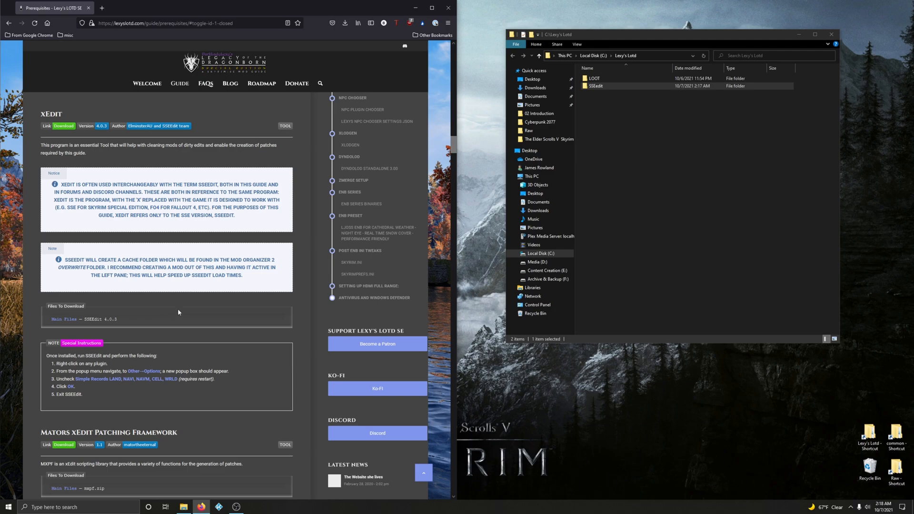
pyautogui.moveTo(187, 319)
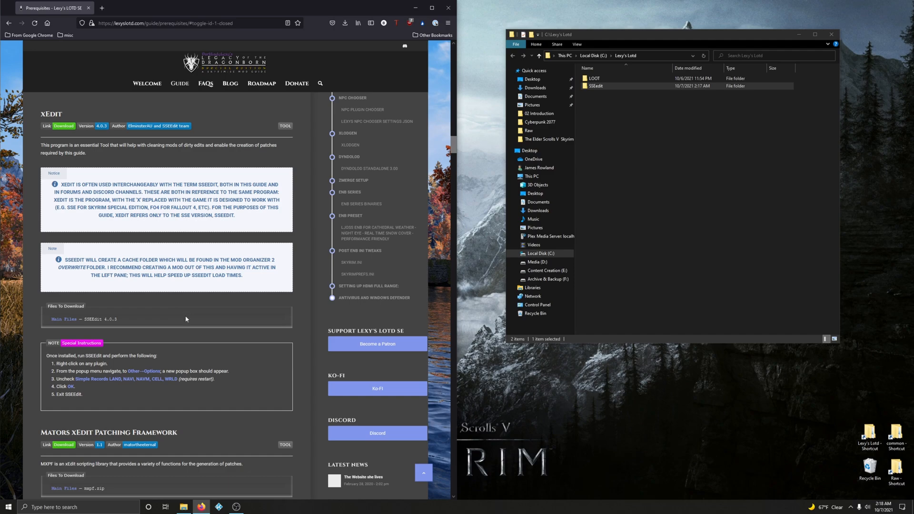
pyautogui.scroll(-3)
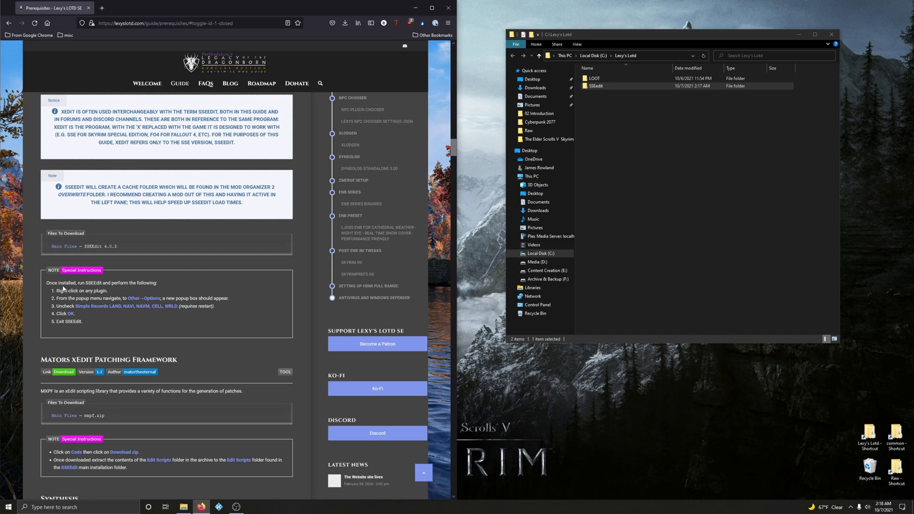
# Launch SSEEdit.exe from the new SSEEdit folder.
pyautogui.click(596, 86)
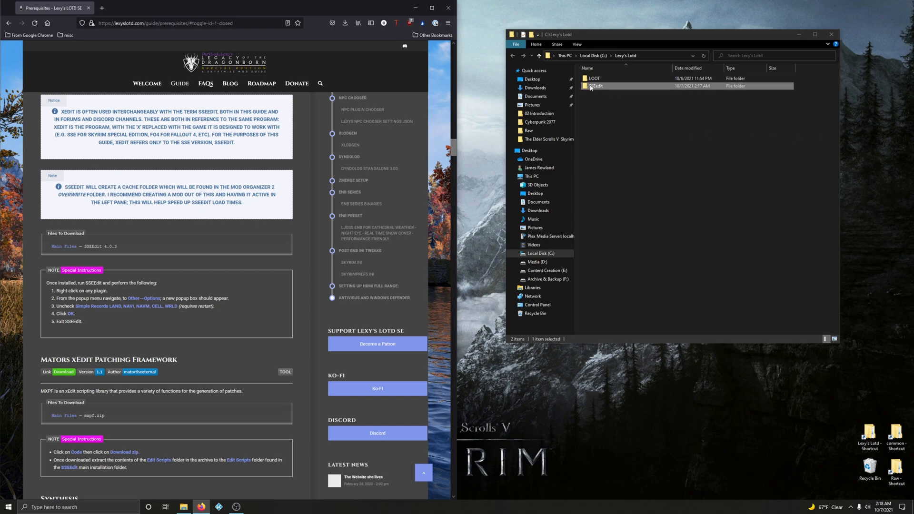
pyautogui.doubleClick(596, 86)
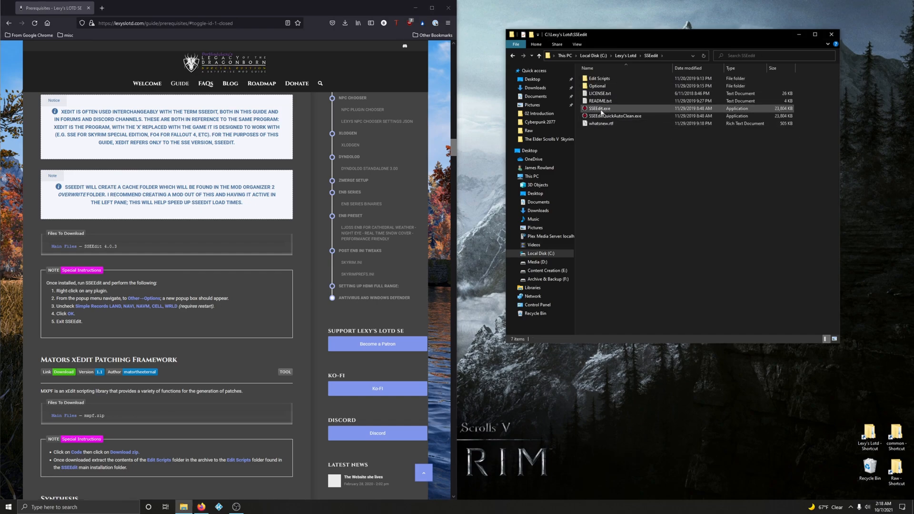
pyautogui.click(600, 109)
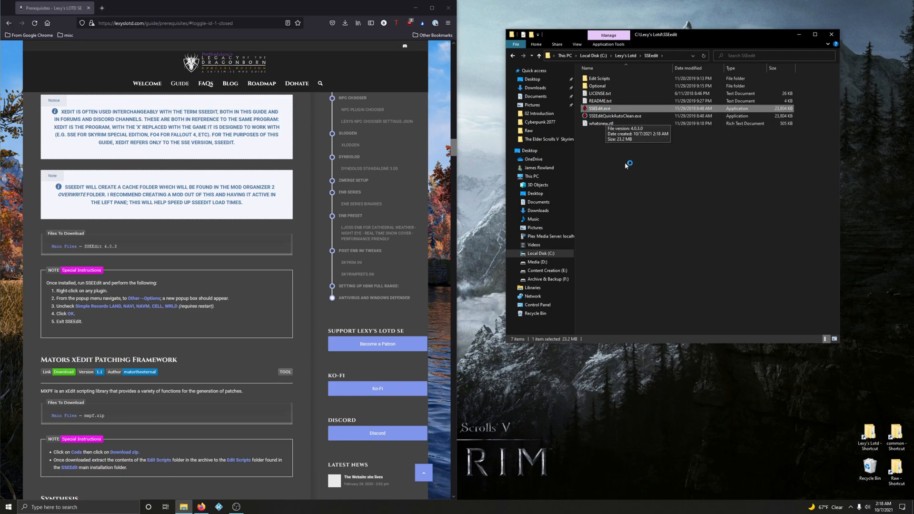
pyautogui.doubleClick(600, 109)
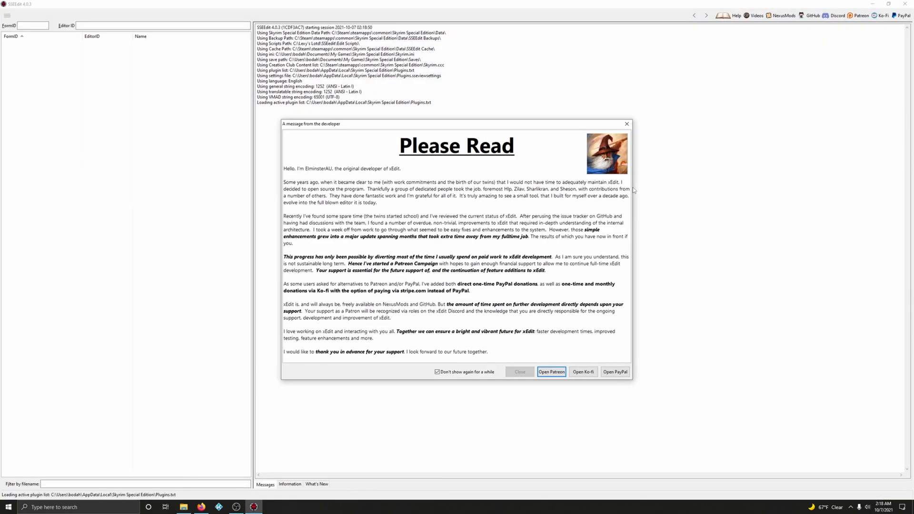
# Dismiss the 'Please Read' developer message to reach Module Selection.
pyautogui.click(436, 372)
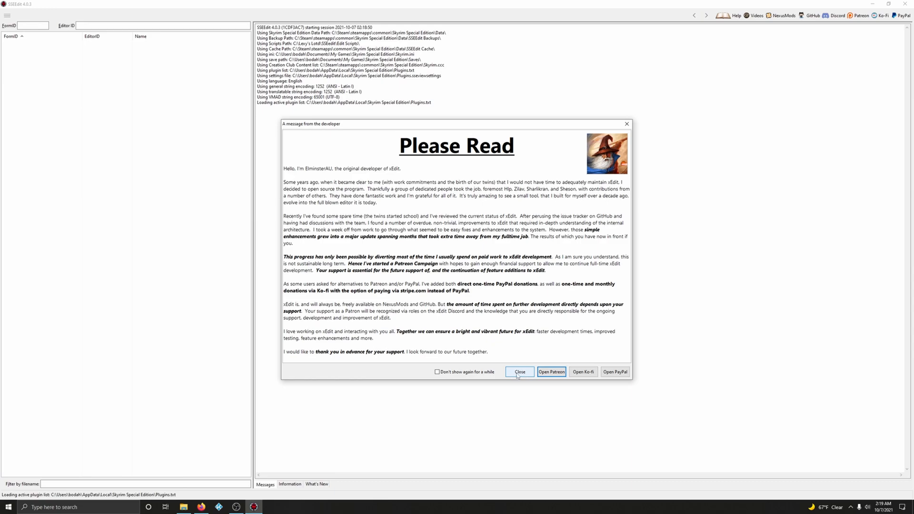
pyautogui.click(519, 372)
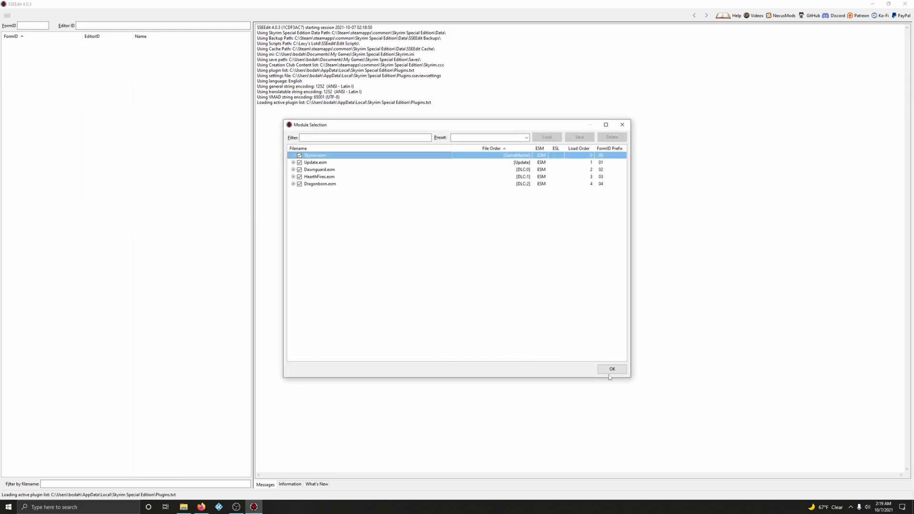
# Load the base game and DLC masters, highlighting the guide's cache-folder note meanwhile.
pyautogui.click(611, 368)
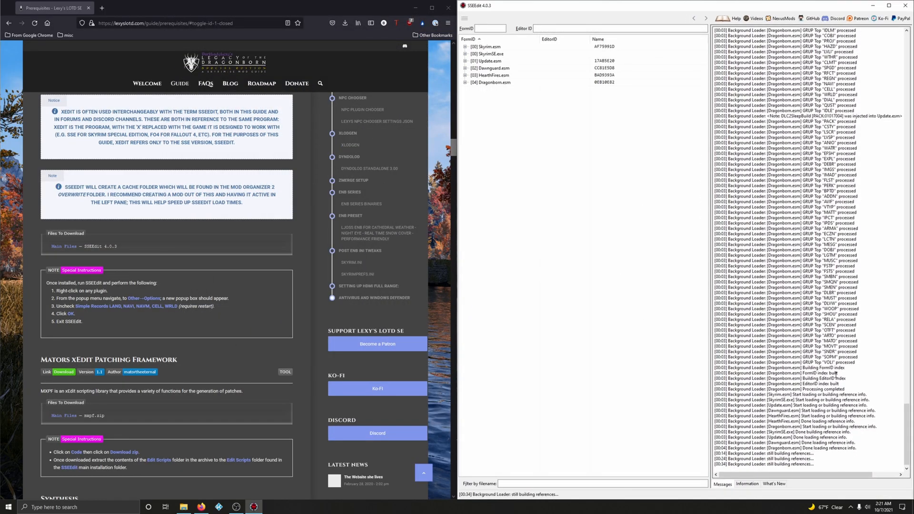
pyautogui.moveTo(836, 376)
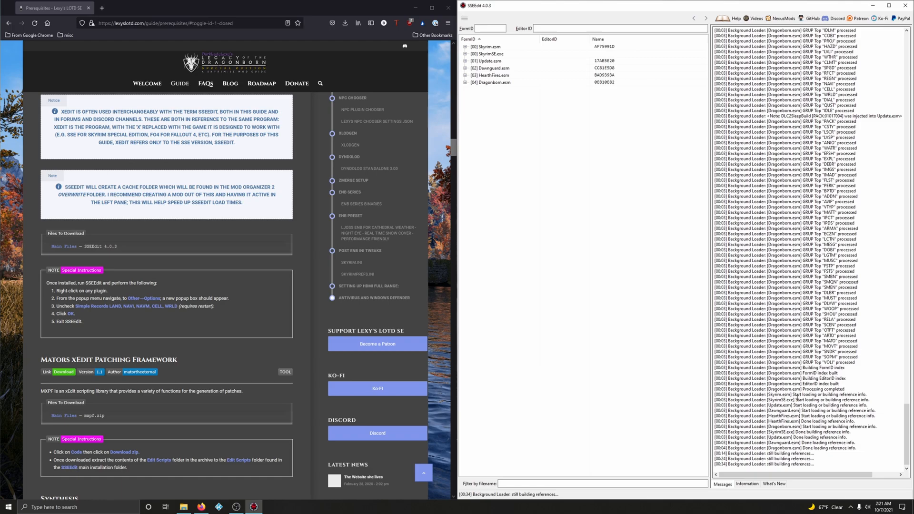
pyautogui.moveTo(65, 187); pyautogui.dragTo(106, 194)
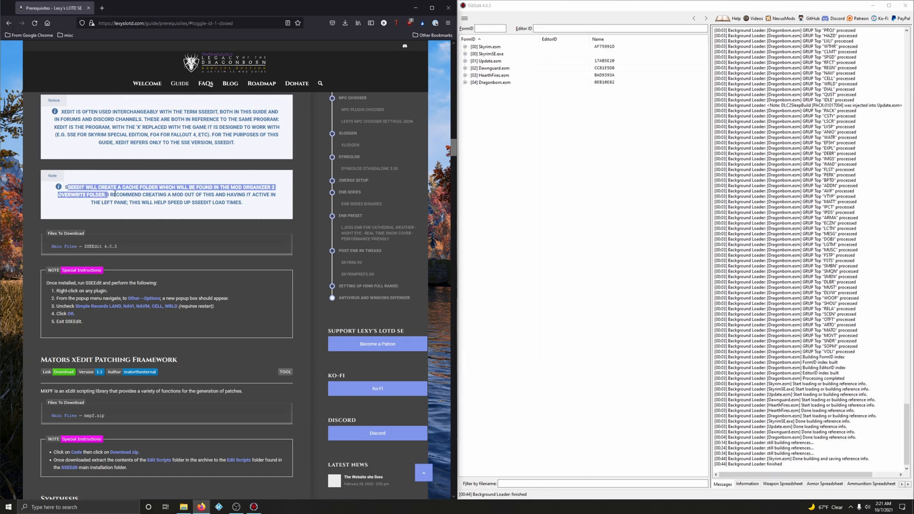
pyautogui.moveTo(117, 195); pyautogui.dragTo(242, 203)
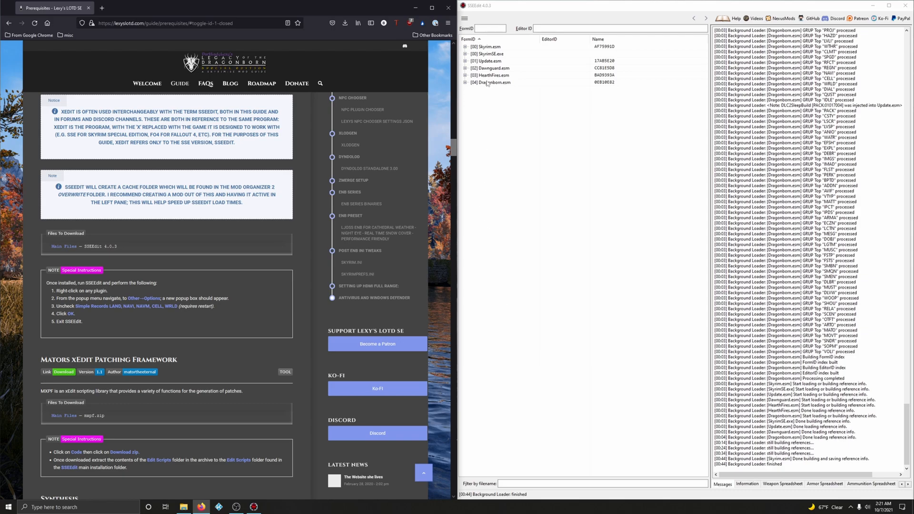
# In Options, uncheck Simple records for LAND, NAVI, NAVM, CELL, WRLD and confirm.
pyautogui.rightClick(491, 83)
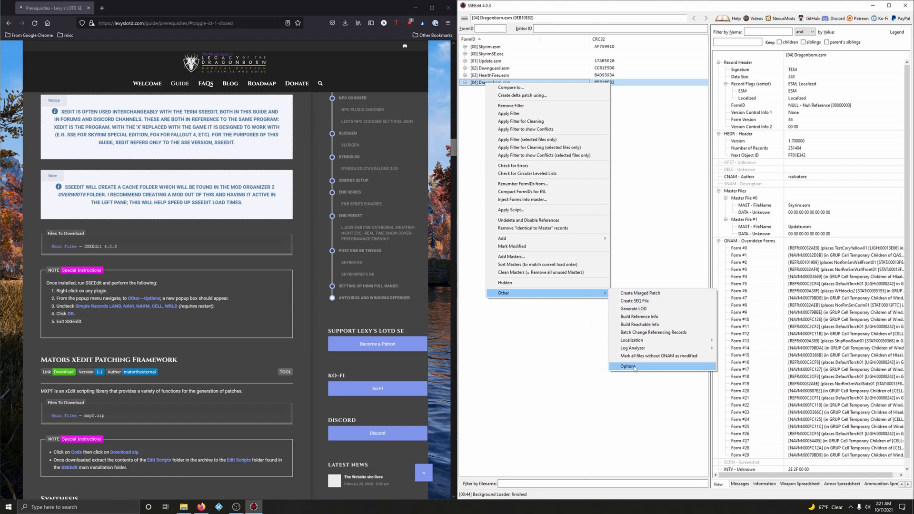
pyautogui.click(629, 366)
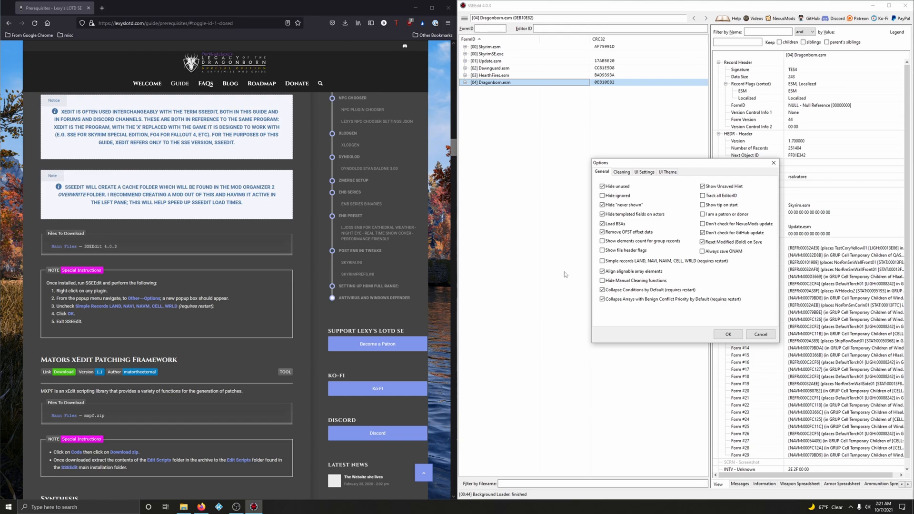
pyautogui.moveTo(621, 270)
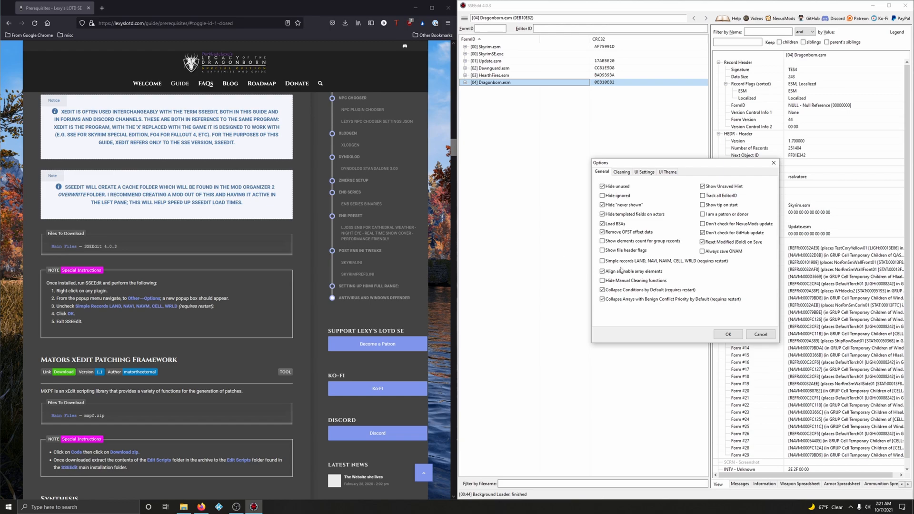
pyautogui.click(602, 262)
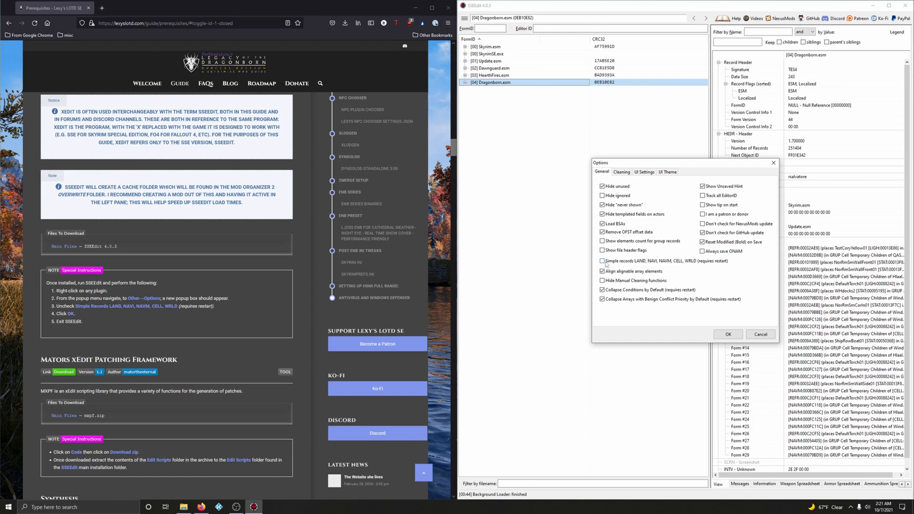
pyautogui.moveTo(603, 260)
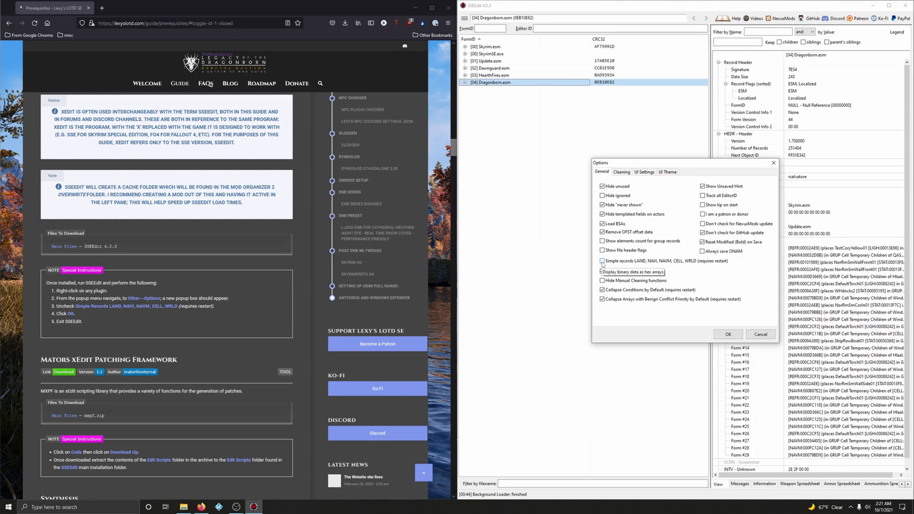
pyautogui.click(727, 334)
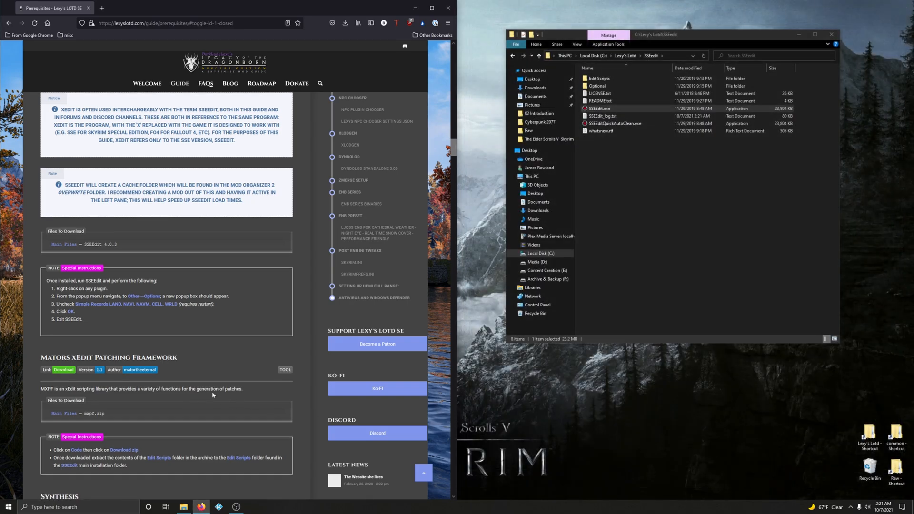
# Save mxpf-master.zip from the MXPF GitHub repository's Code > Download ZIP.
pyautogui.scroll(-3)
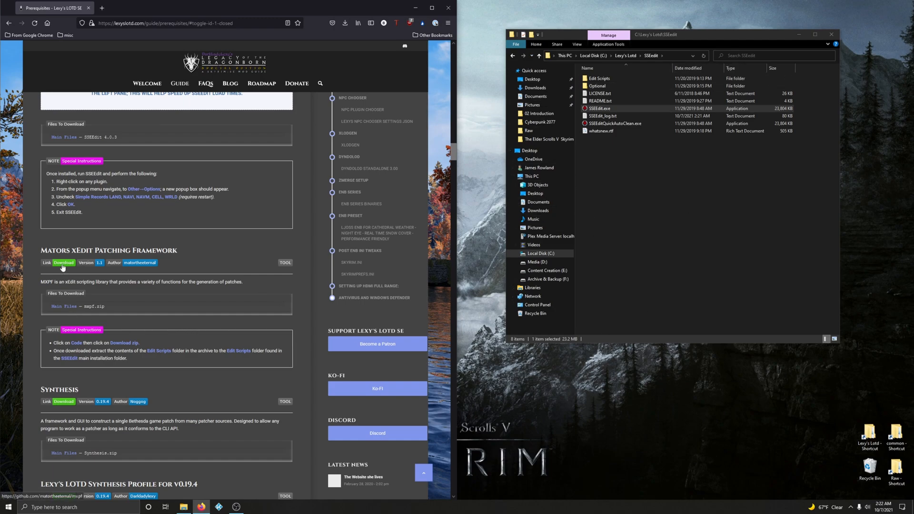
pyautogui.click(63, 262)
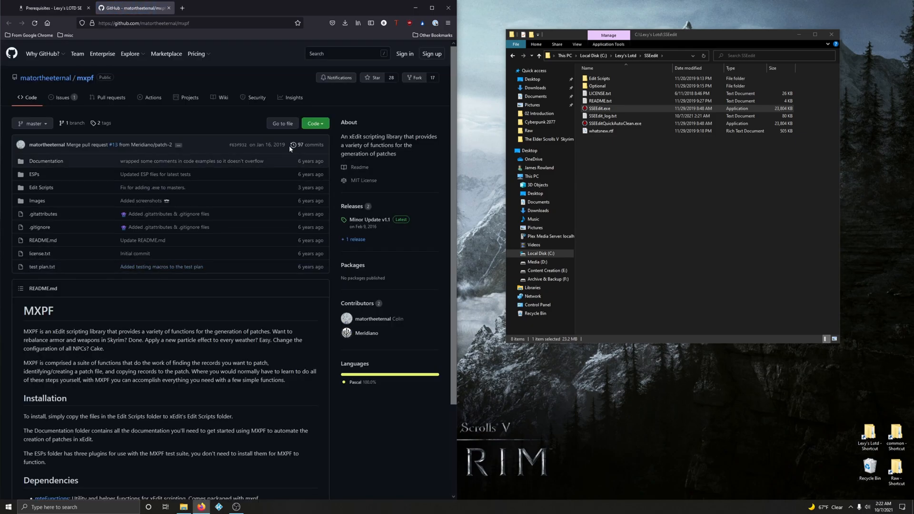
pyautogui.click(314, 123)
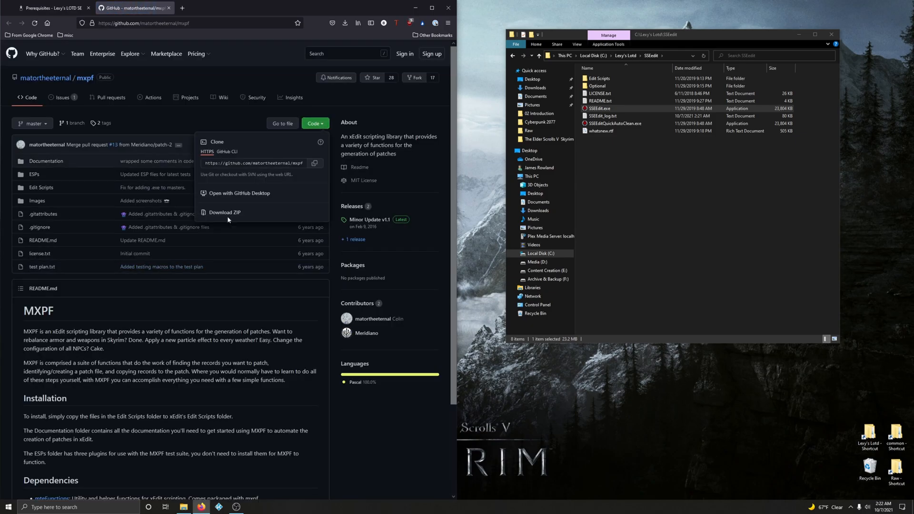
pyautogui.click(223, 212)
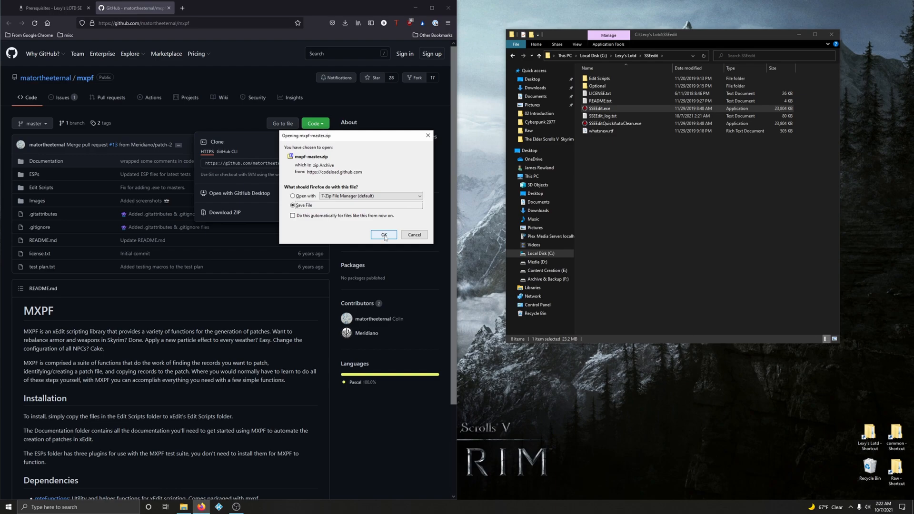
pyautogui.click(384, 234)
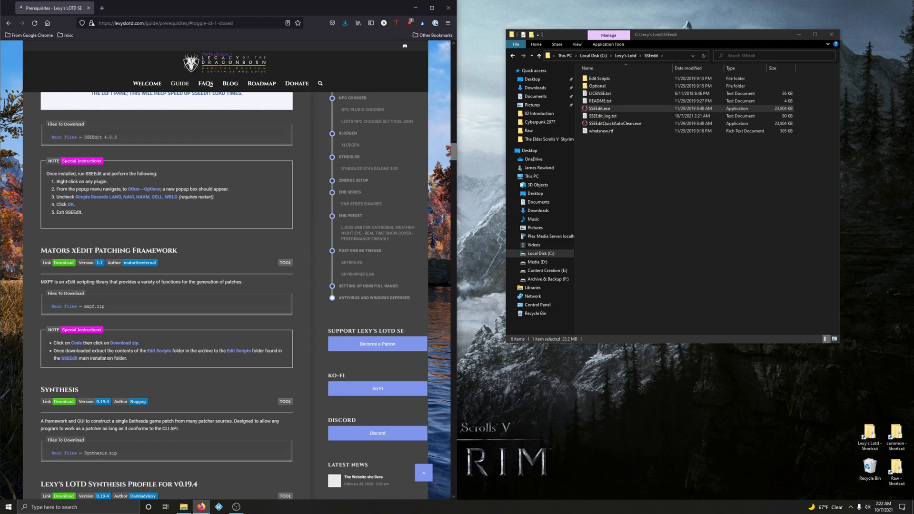
pyautogui.moveTo(154, 357)
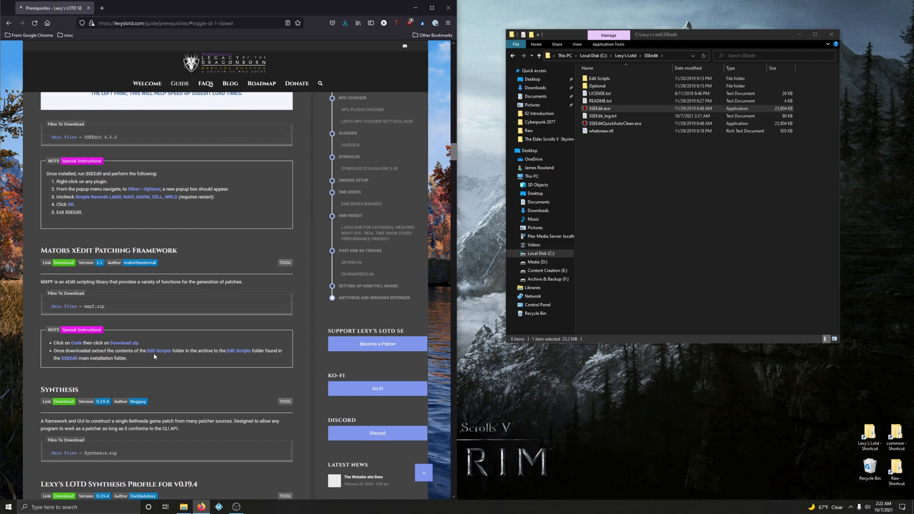
pyautogui.moveTo(208, 358)
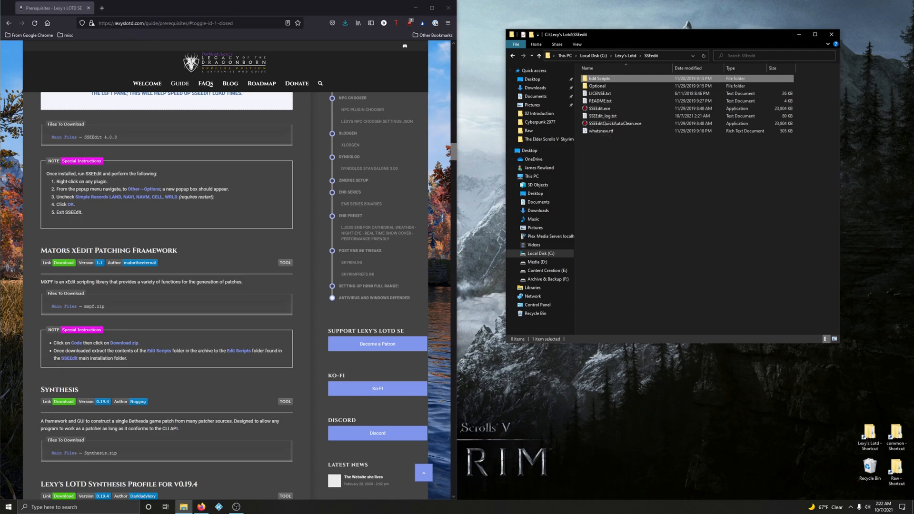
# From mxpf-master.zip, copy the Edit Scripts folder into the SSEEdit folder.
pyautogui.click(345, 22)
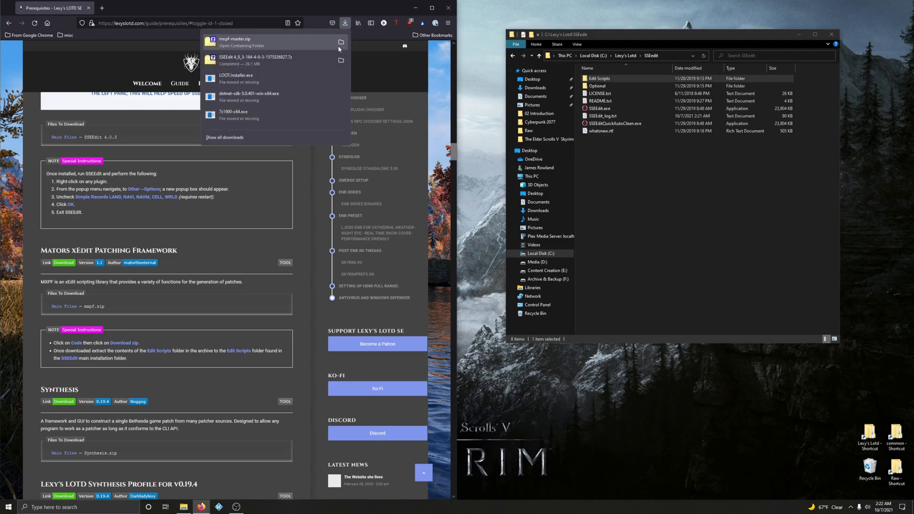
pyautogui.click(341, 41)
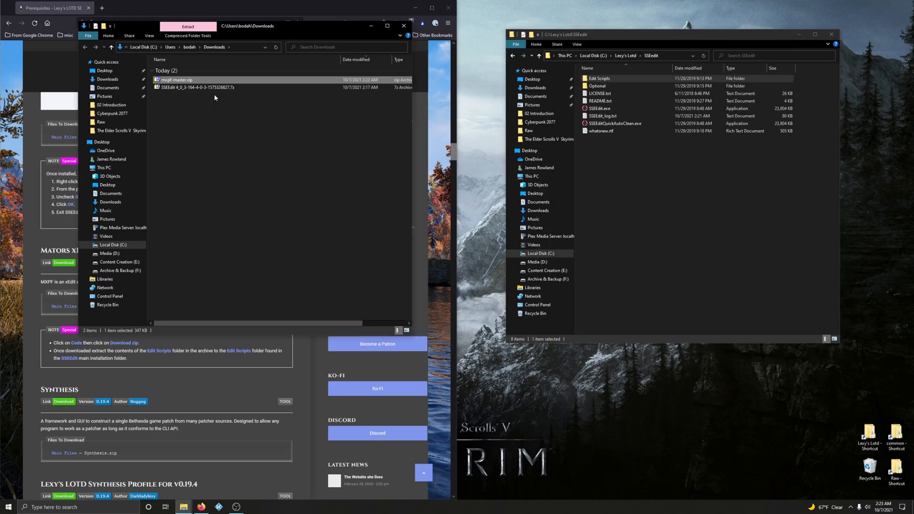
pyautogui.doubleClick(174, 80)
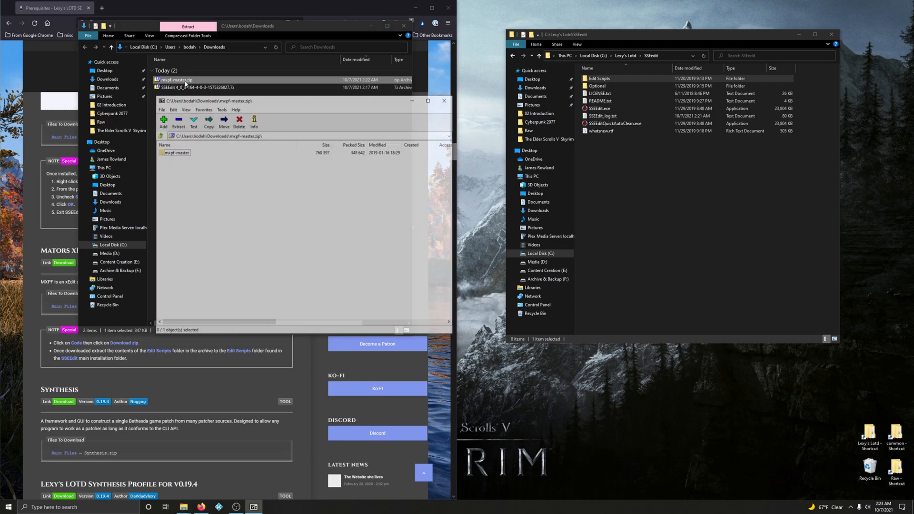
pyautogui.doubleClick(176, 152)
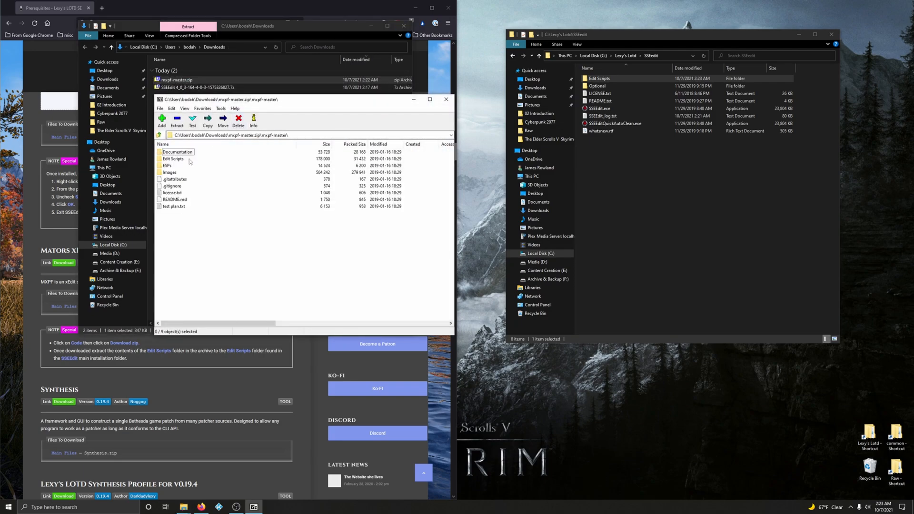
pyautogui.click(173, 159)
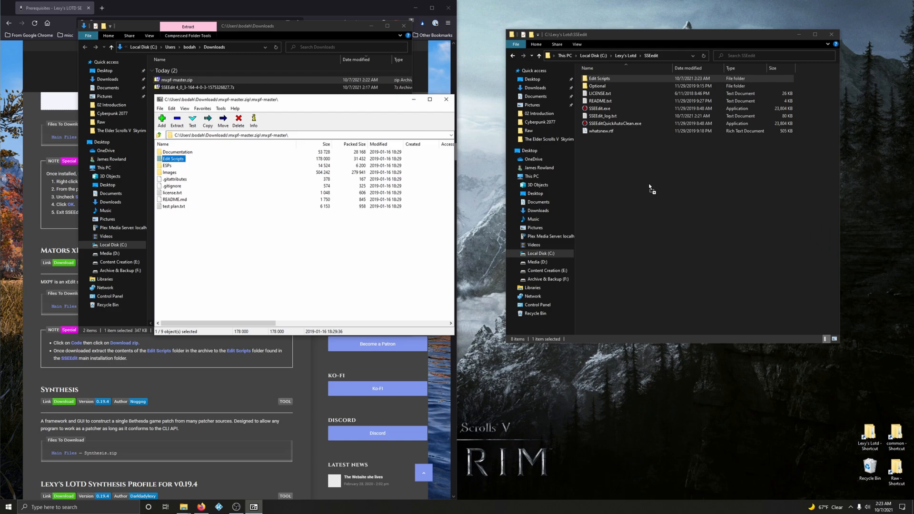
# Close the mxpf archive and the Downloads folder window.
pyautogui.click(600, 78)
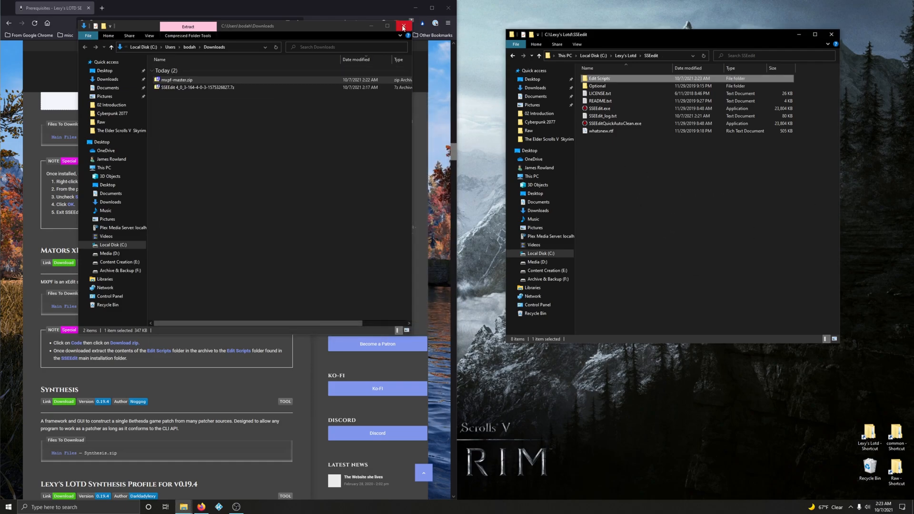
pyautogui.click(402, 25)
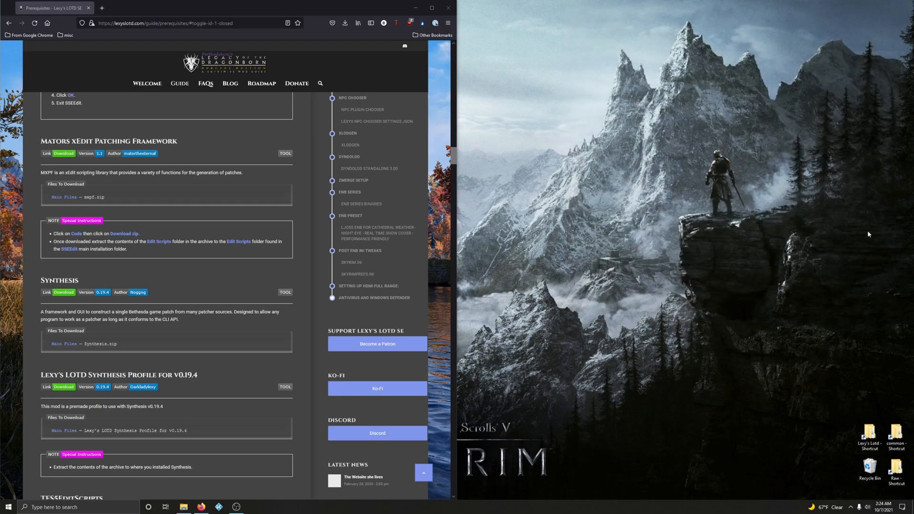
pyautogui.moveTo(124, 343)
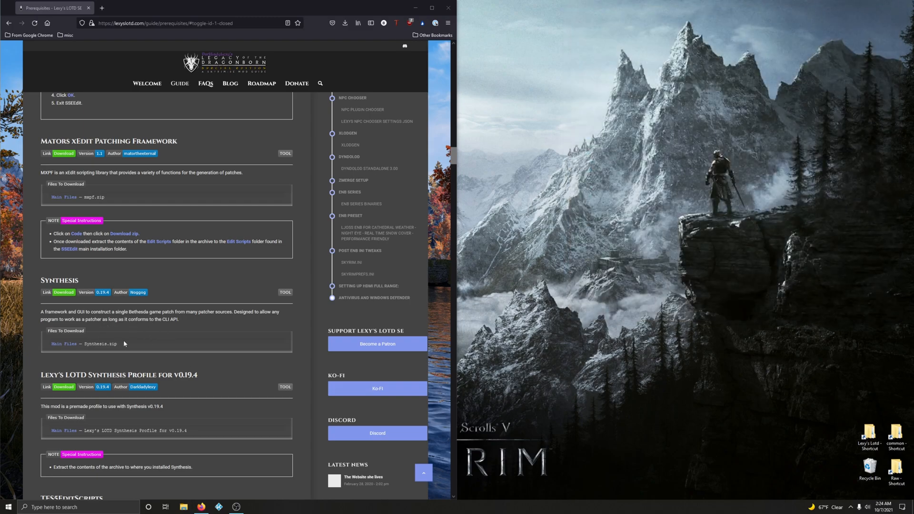
# Save Synthesis.zip from the Synthesis 0.19.4 GitHub release assets.
pyautogui.scroll(-3)
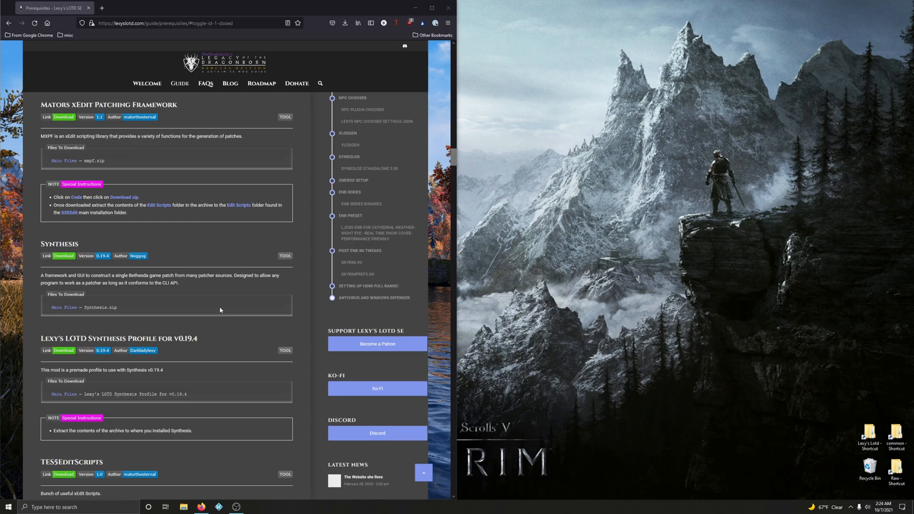
pyautogui.moveTo(210, 305)
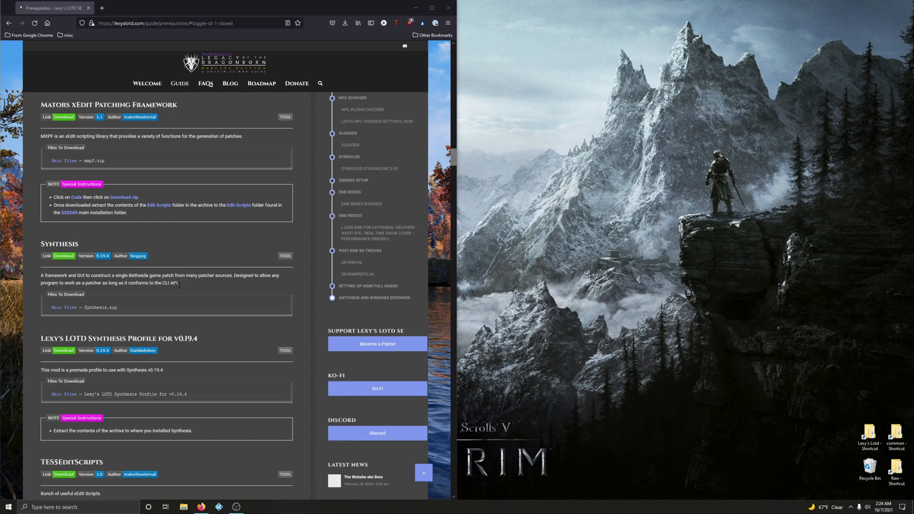
pyautogui.click(63, 256)
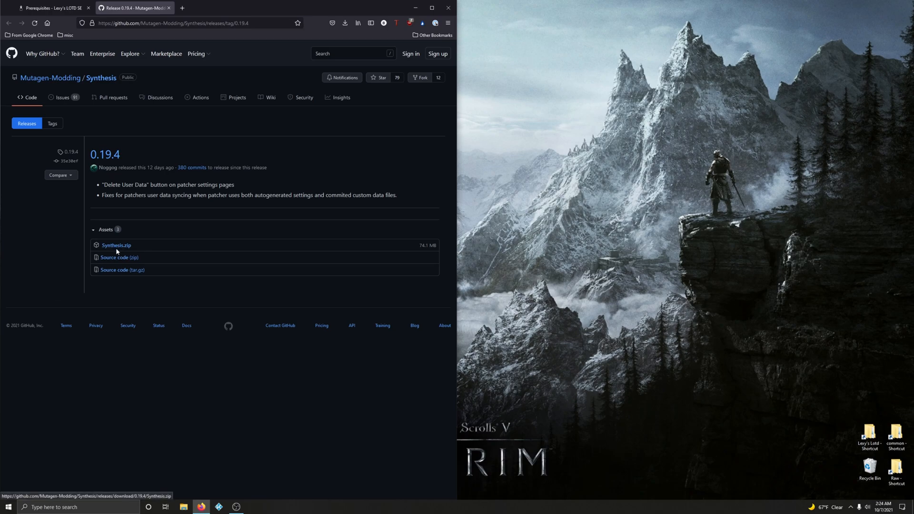
pyautogui.click(116, 245)
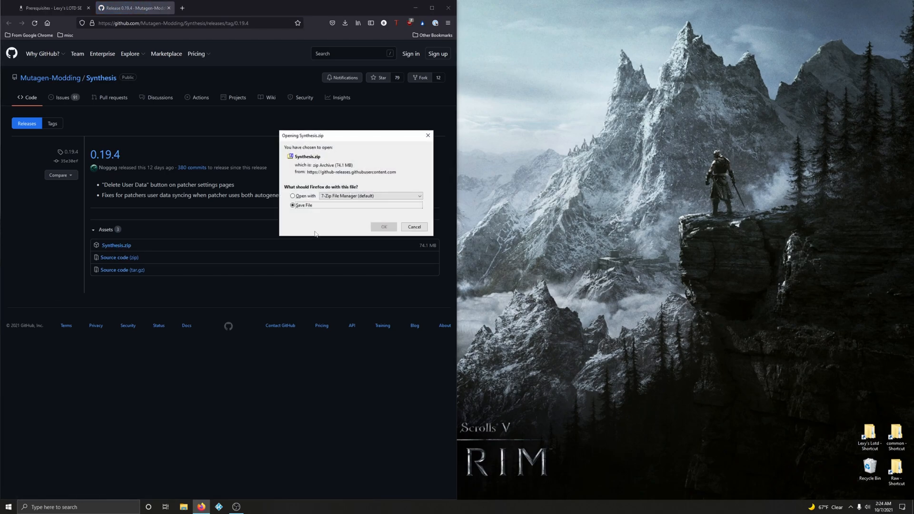
pyautogui.click(383, 228)
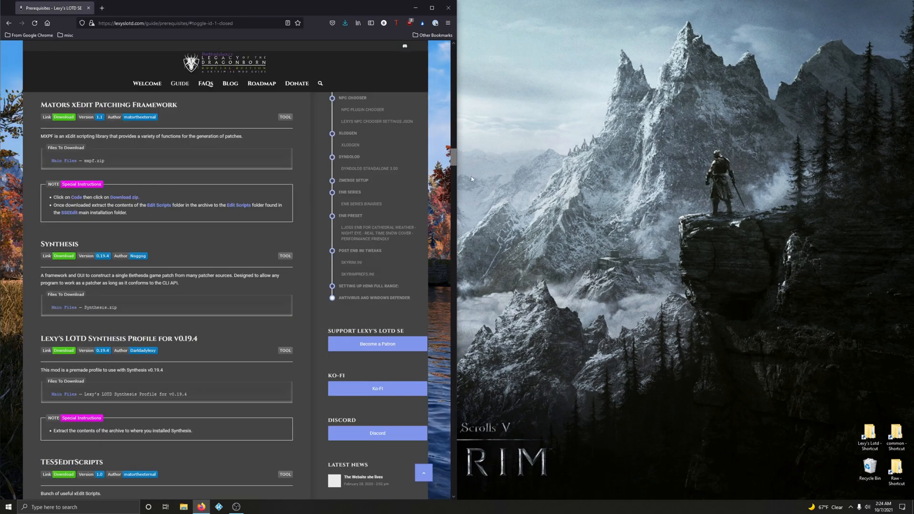
# Bring up Lexy's Lotd and the downloaded Synthesis.zip in 7-Zip.
pyautogui.doubleClick(870, 434)
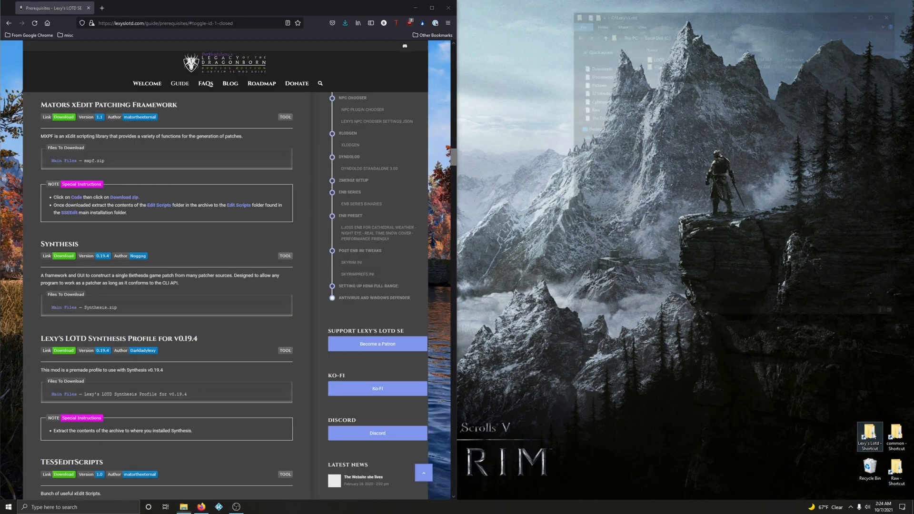
pyautogui.click(345, 23)
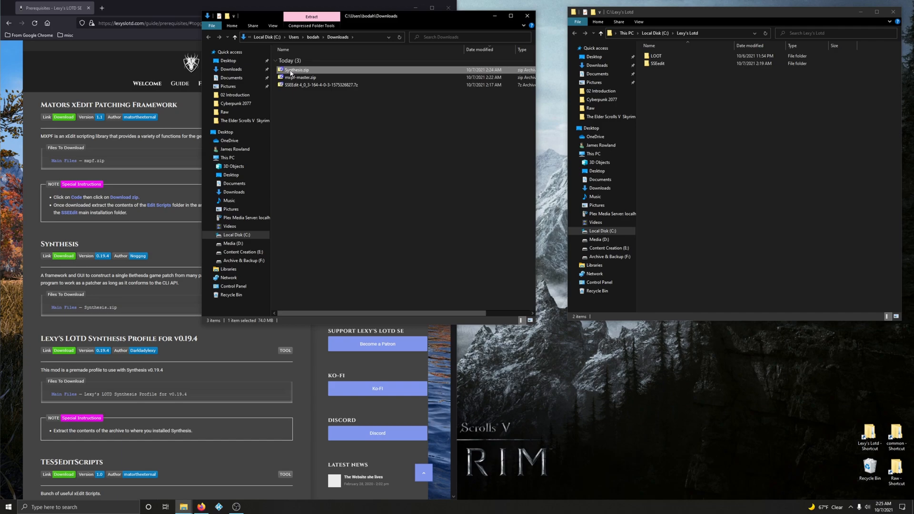
pyautogui.doubleClick(294, 70)
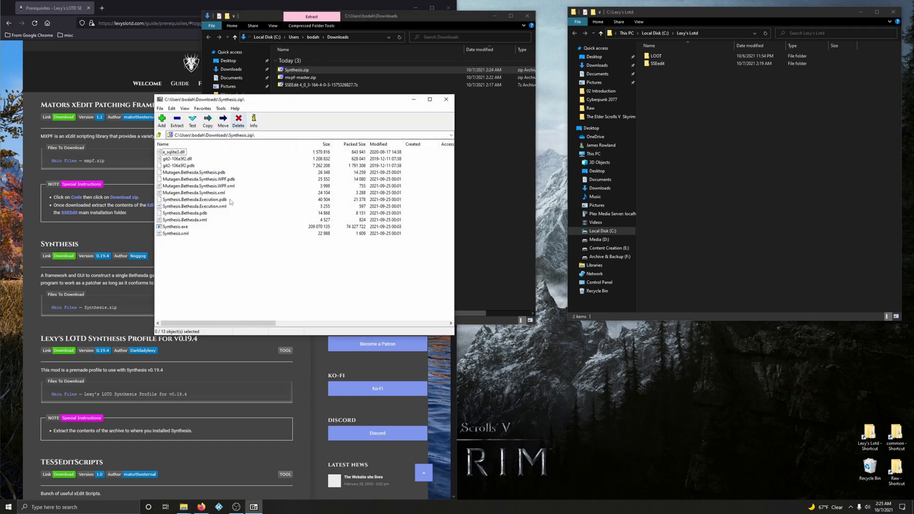
# Create a folder named Synthesis in Lexy's Lotd and close the archive.
pyautogui.rightClick(688, 132)
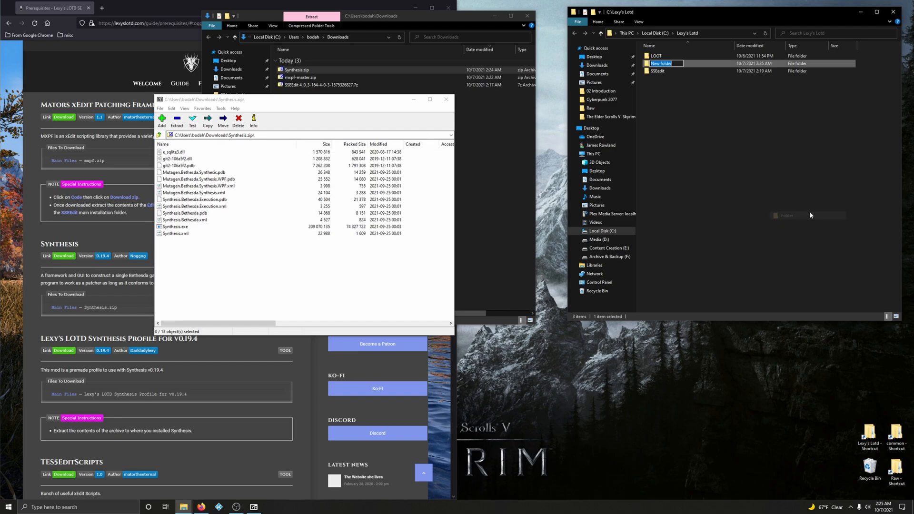
pyautogui.moveTo(810, 215)
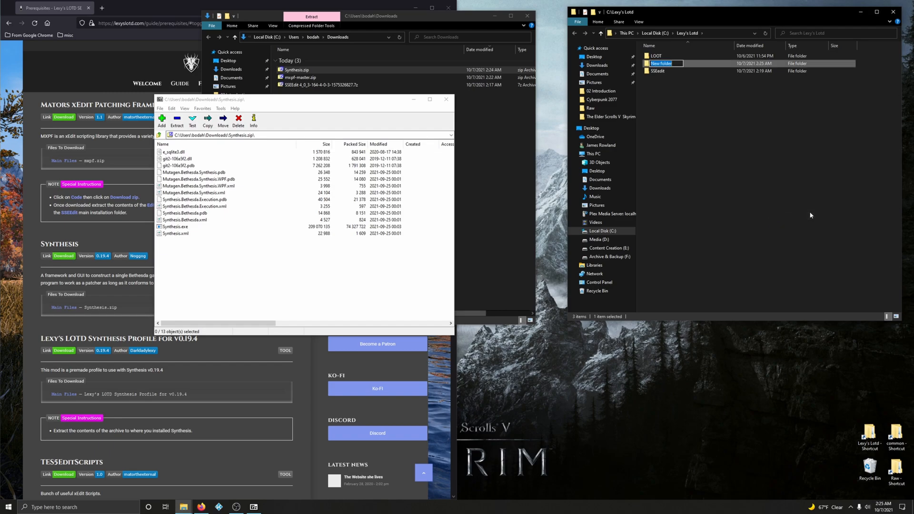
pyautogui.write('Synthesis')
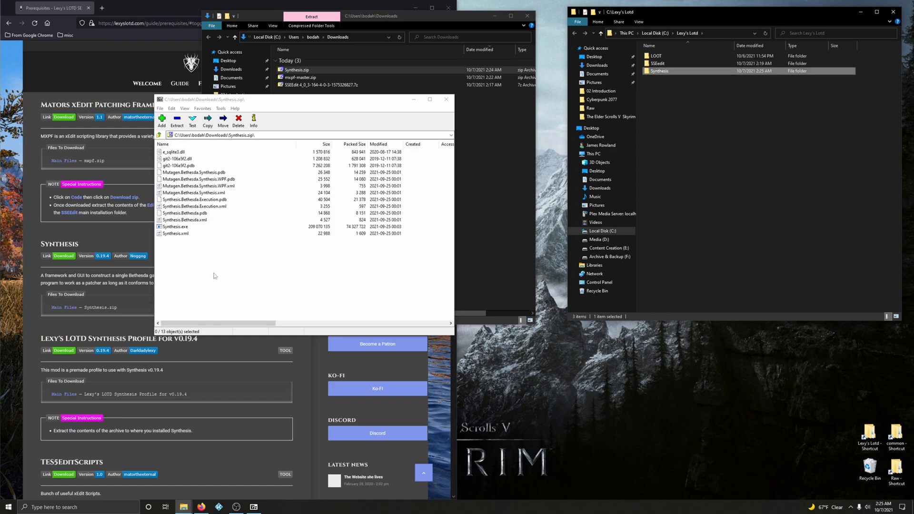
pyautogui.press('ctrl+a')
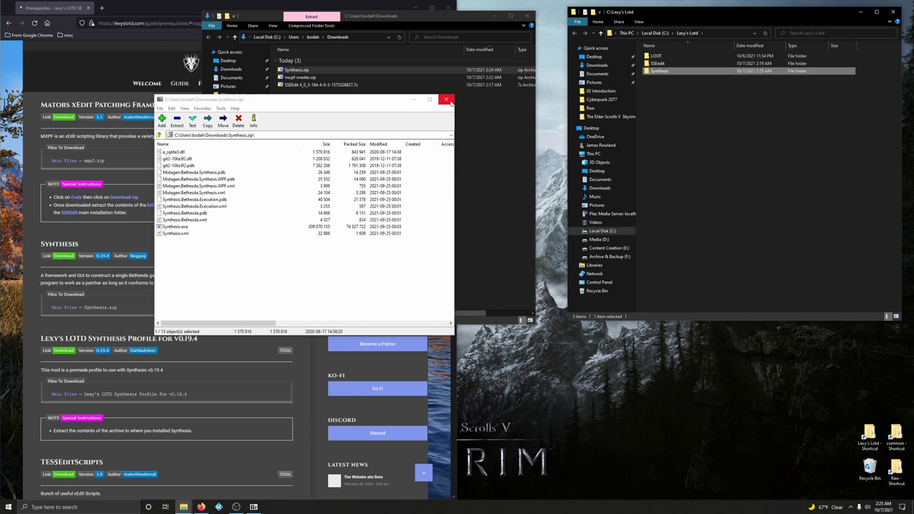
pyautogui.click(446, 99)
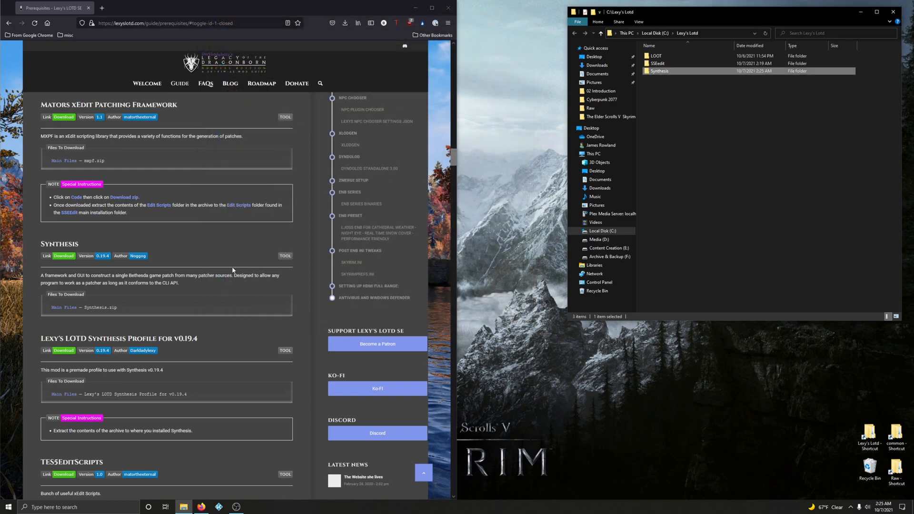
# Manually download Lexy's LOTD Synthesis Profile from Nexus via the Chicago server.
pyautogui.scroll(-3)
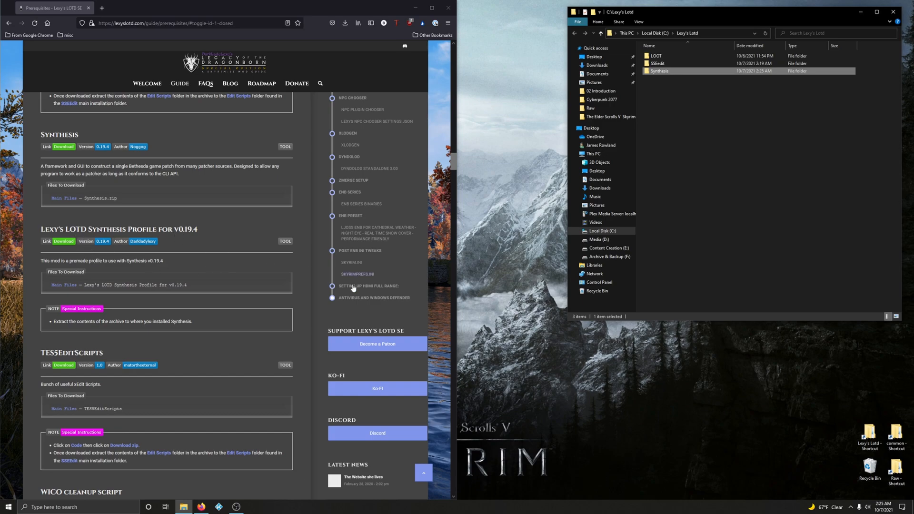
pyautogui.scroll(-3)
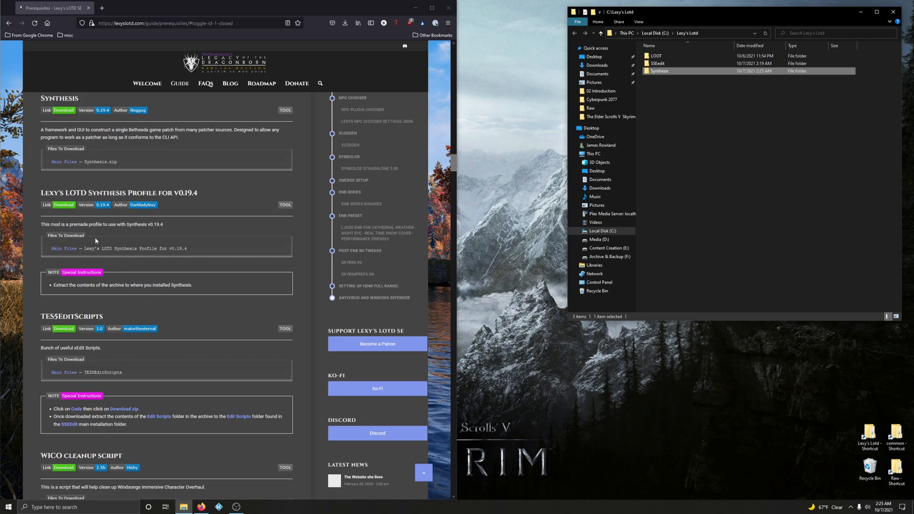
pyautogui.moveTo(153, 231)
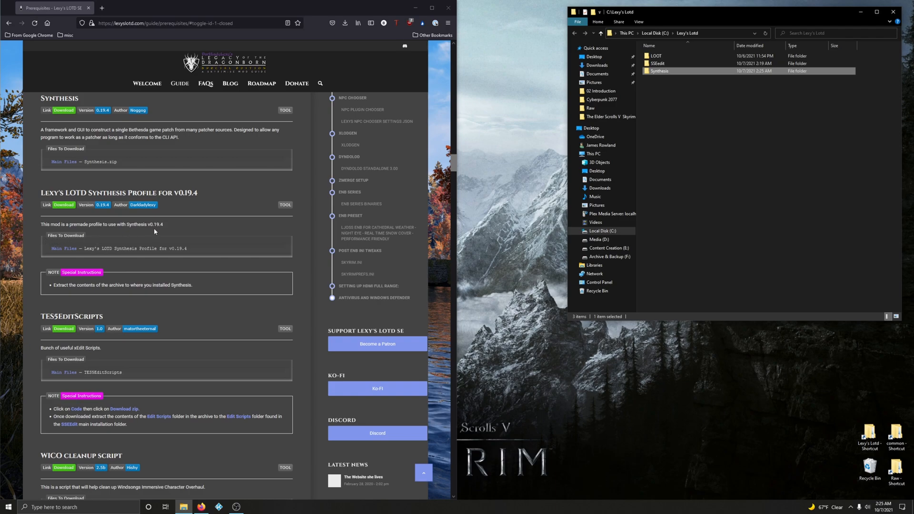
pyautogui.moveTo(225, 249)
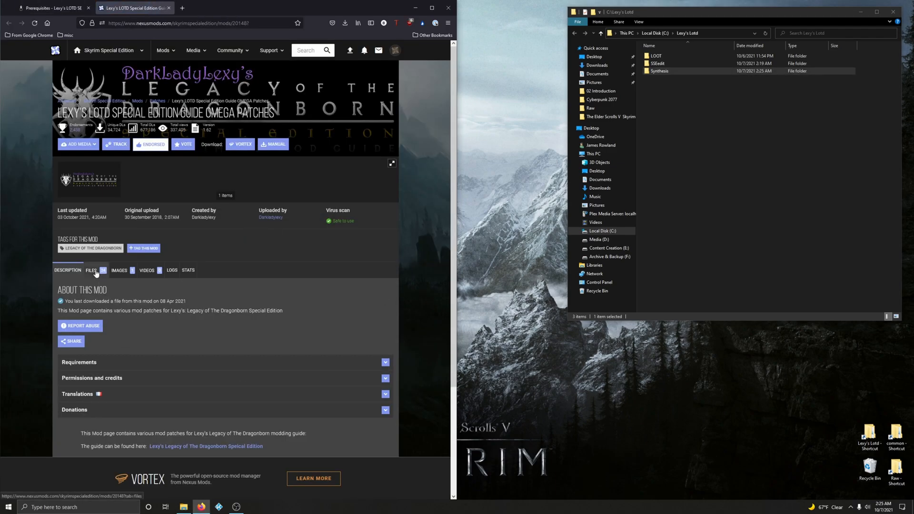
pyautogui.click(91, 271)
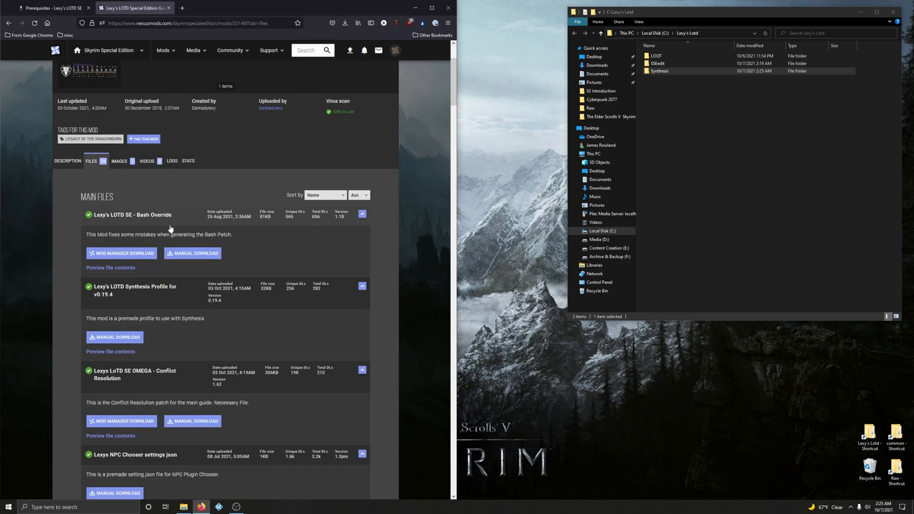
pyautogui.moveTo(180, 298)
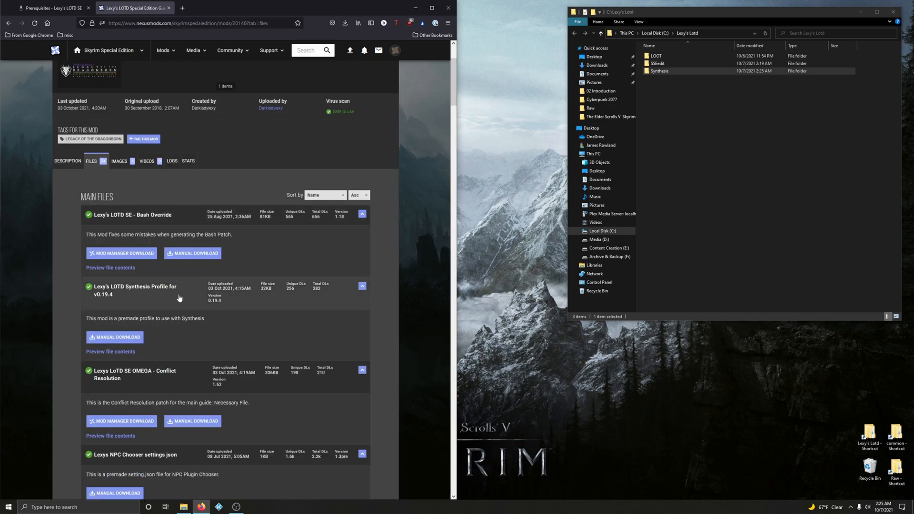
pyautogui.click(115, 337)
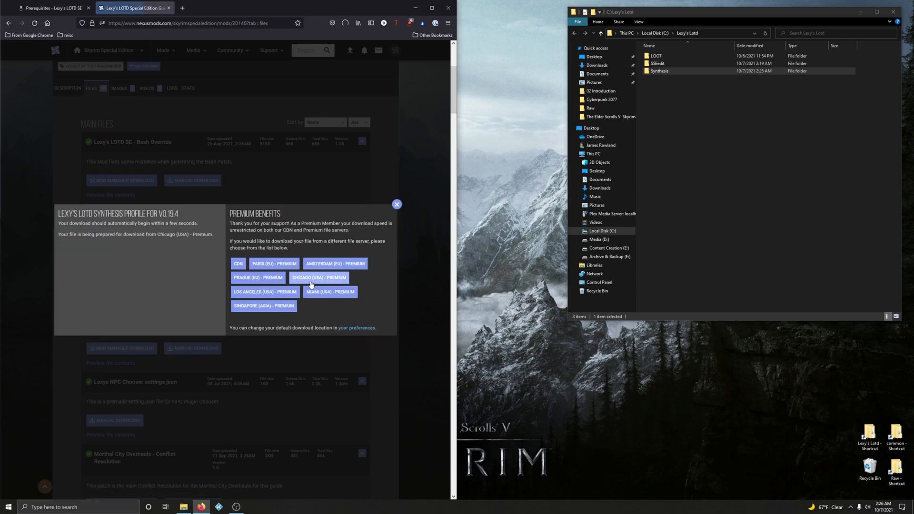
pyautogui.click(397, 205)
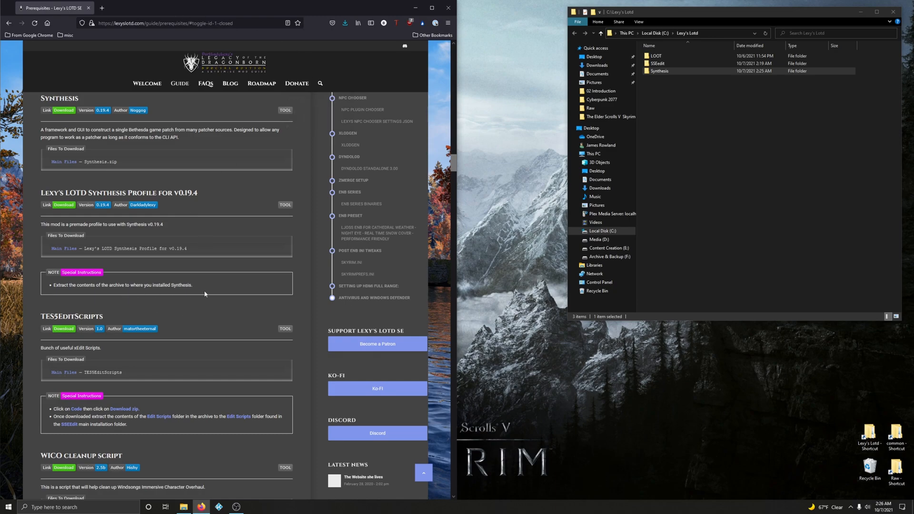
# Extract the profile archive's files into the Synthesis folder and close Downloads.
pyautogui.click(345, 23)
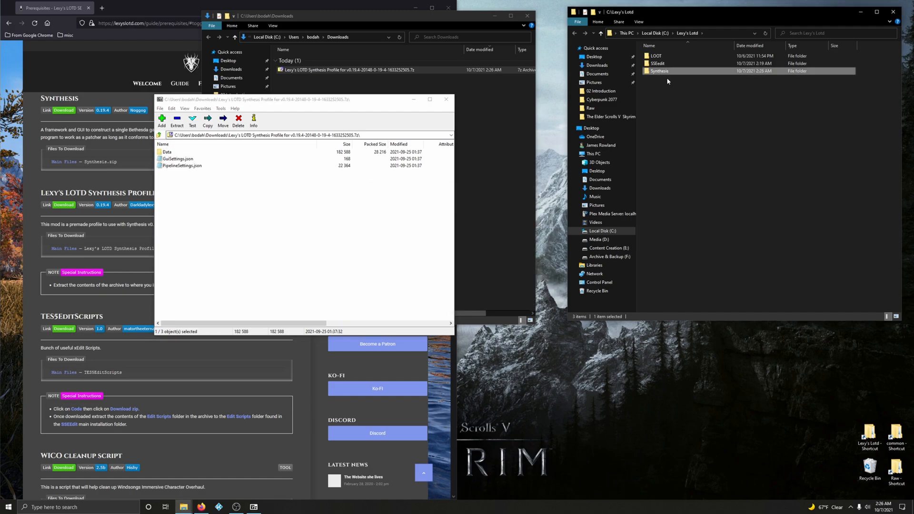
pyautogui.click(447, 99)
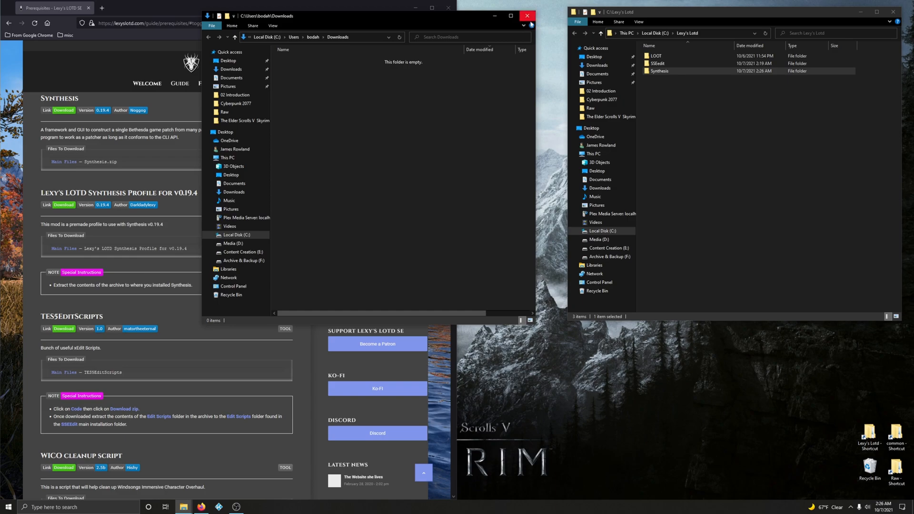
pyautogui.click(526, 15)
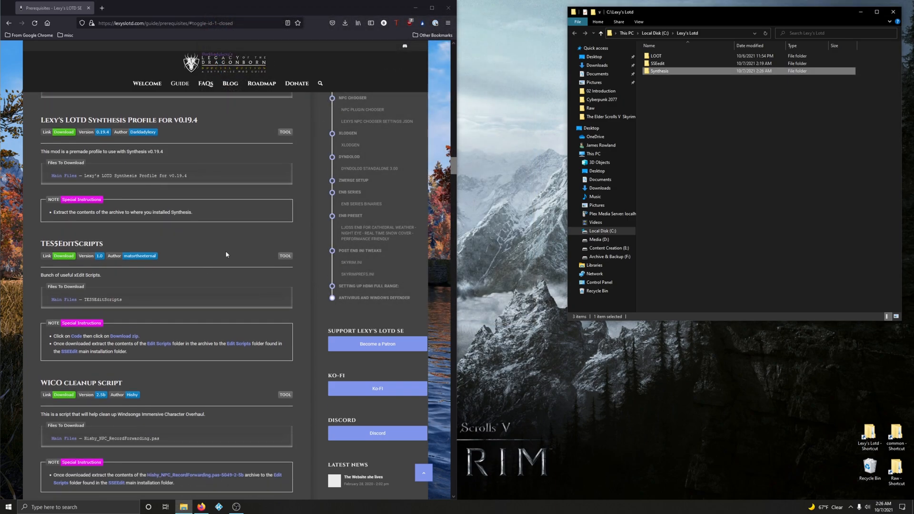
pyautogui.moveTo(97, 267)
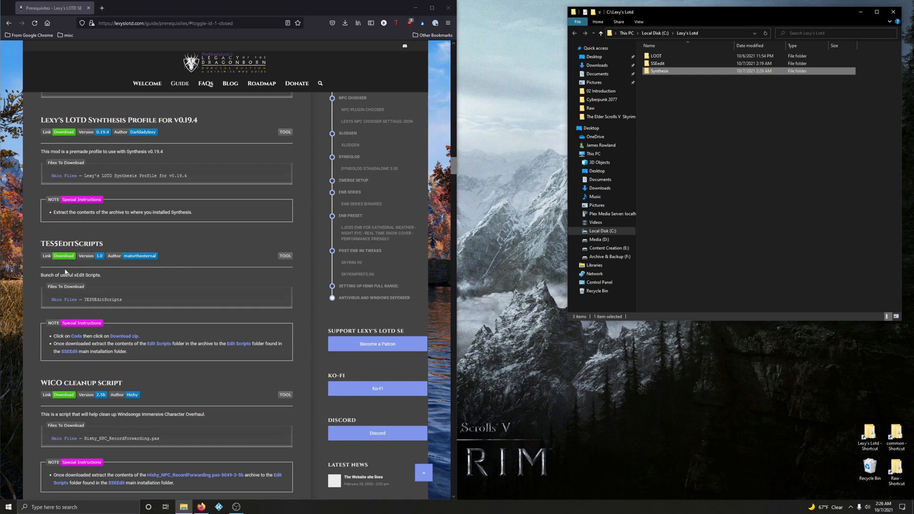
# Download the TES5EditScripts repository from GitHub as TES5EditScripts-master.zip.
pyautogui.click(63, 256)
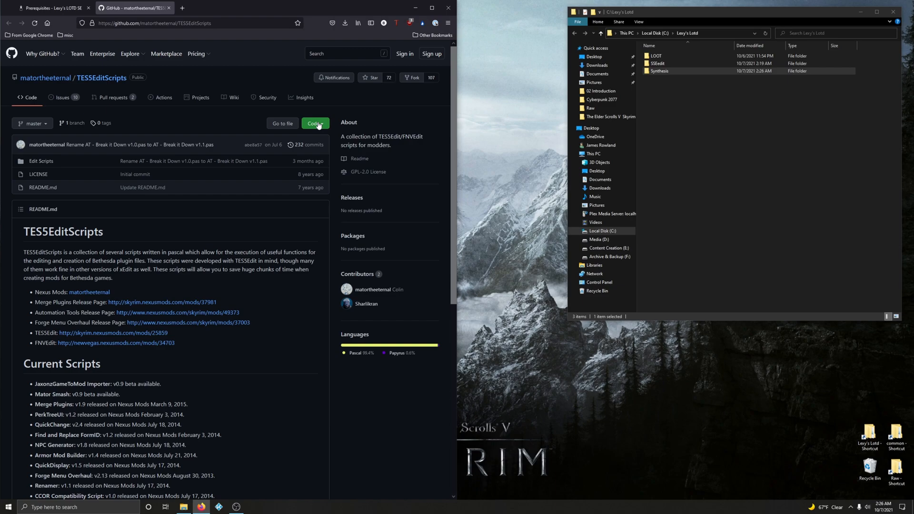
pyautogui.click(224, 212)
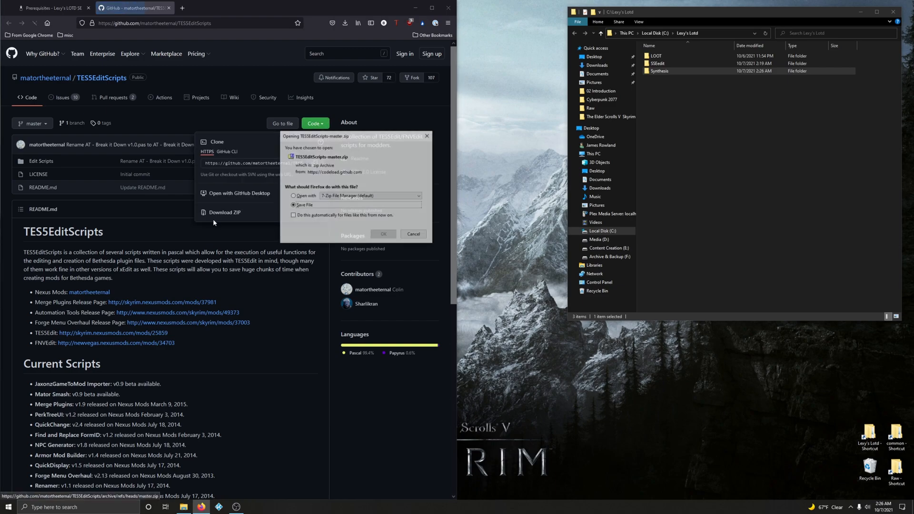
pyautogui.click(413, 233)
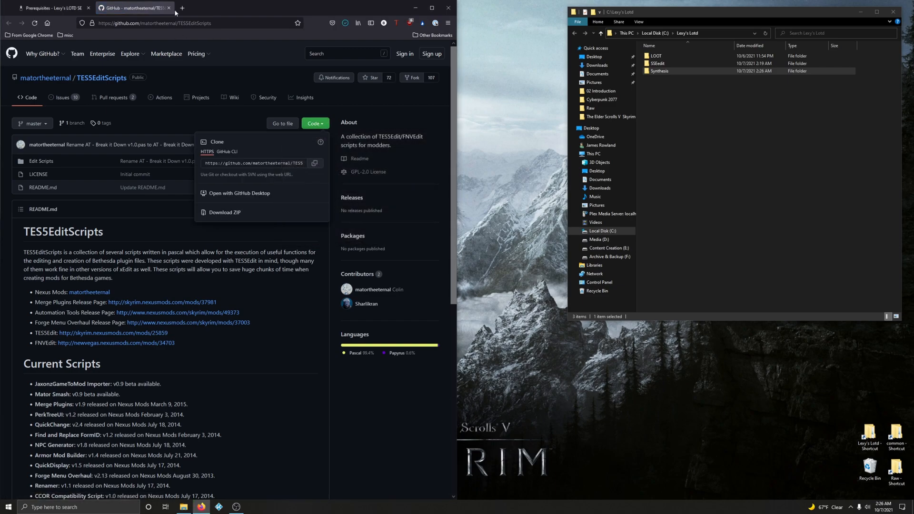
pyautogui.click(53, 8)
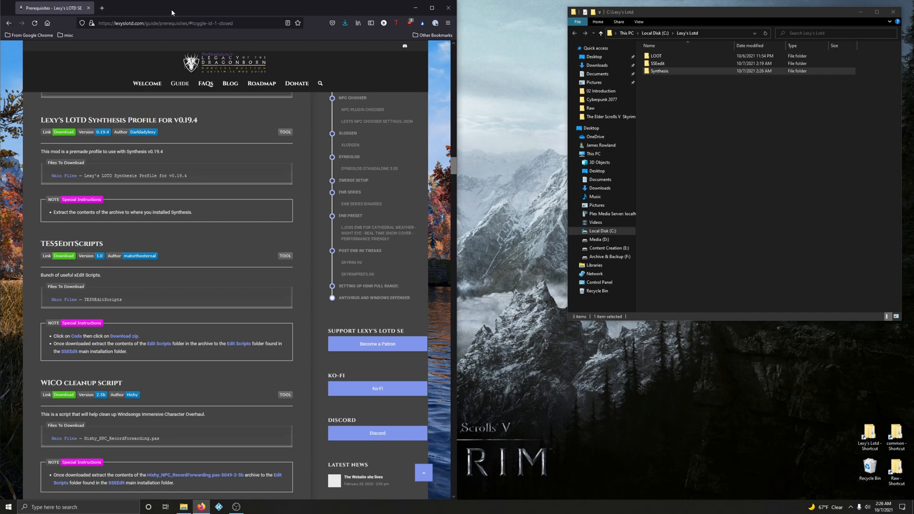
# Move the archive's Edit Scripts folder into C:\Lexy's Lotd\SSEEdit from the downloaded zip.
pyautogui.click(345, 23)
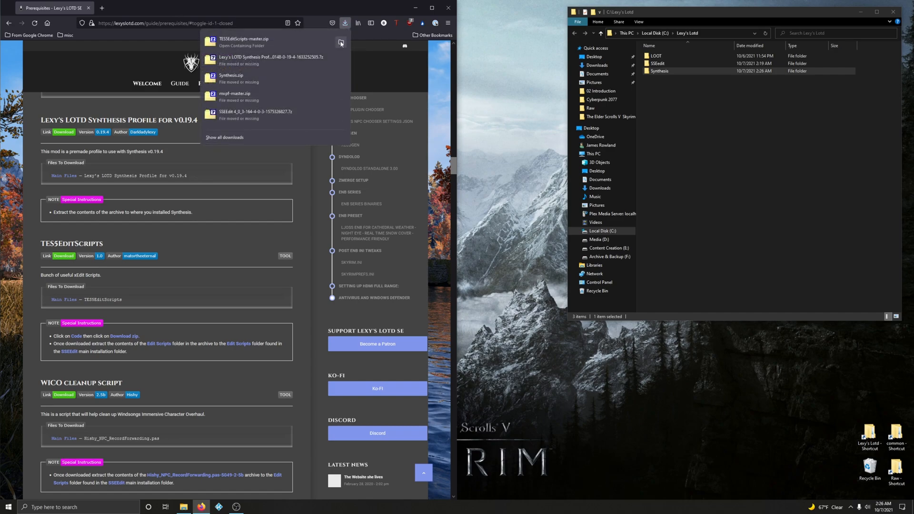
pyautogui.click(234, 46)
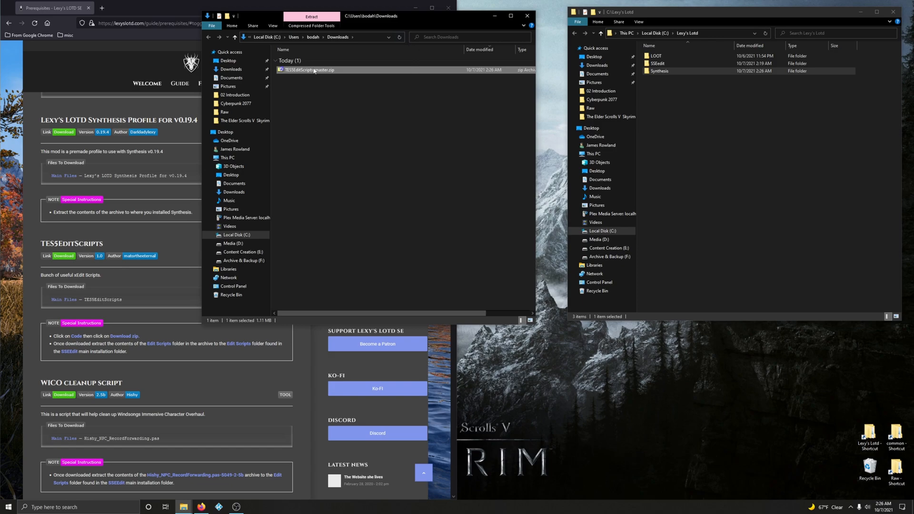
pyautogui.doubleClick(308, 70)
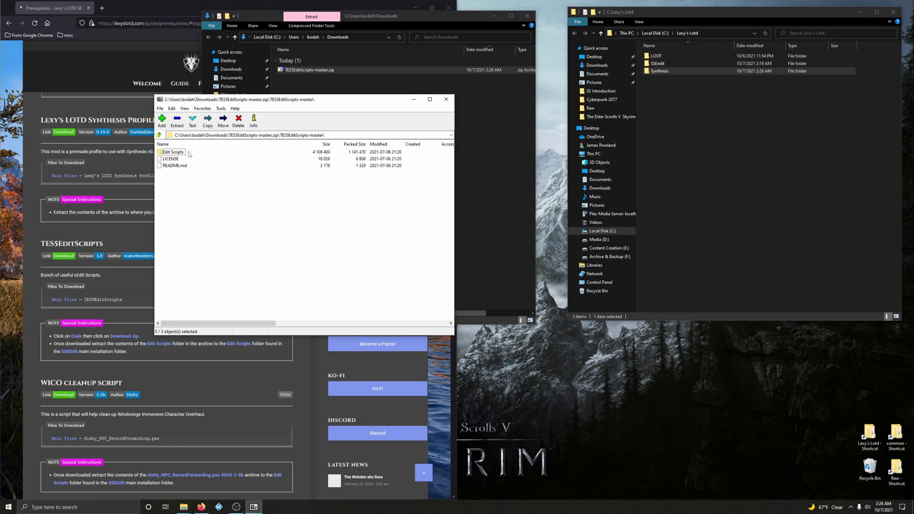
pyautogui.click(660, 71)
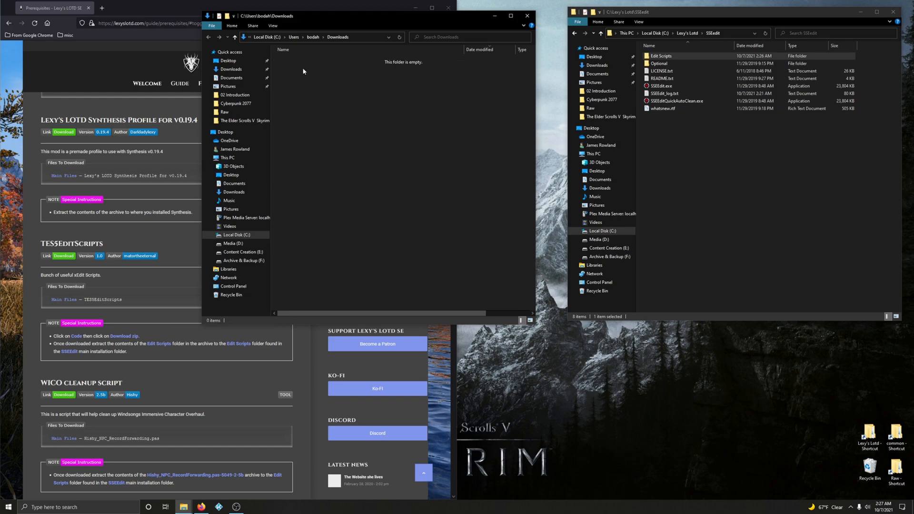
# Manually download the WICO cleanup script main file from its Nexus Mods Files tab.
pyautogui.click(527, 15)
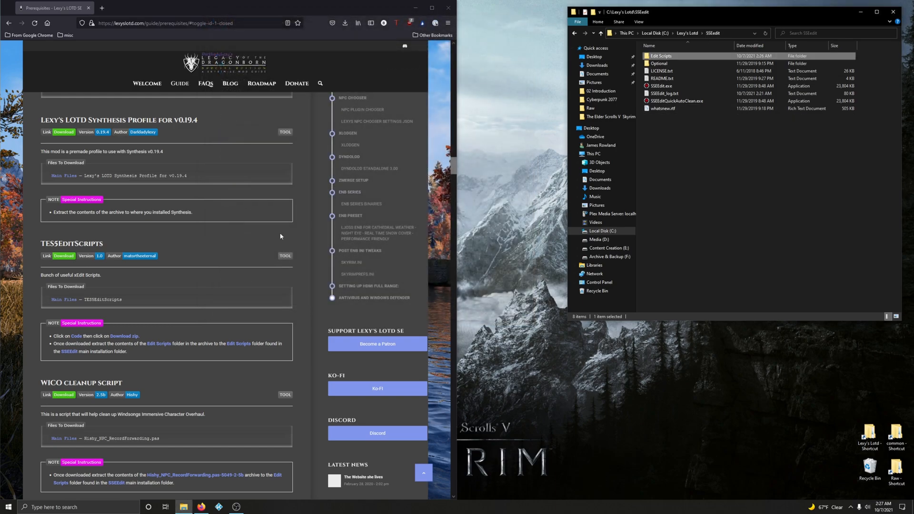
pyautogui.scroll(-3)
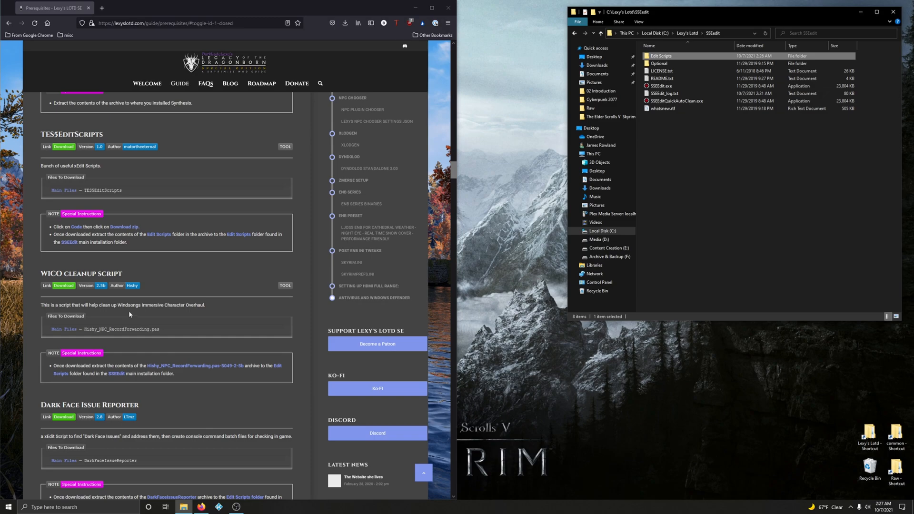
pyautogui.moveTo(90, 314)
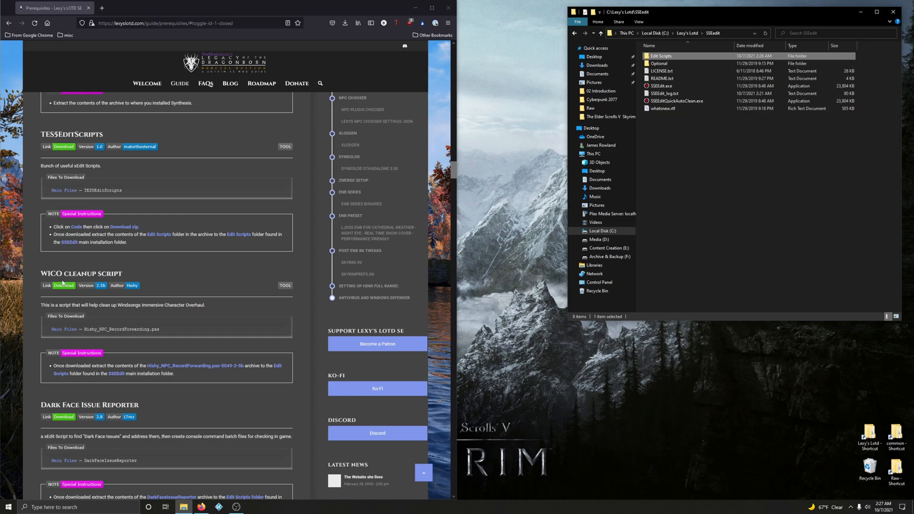
pyautogui.click(64, 286)
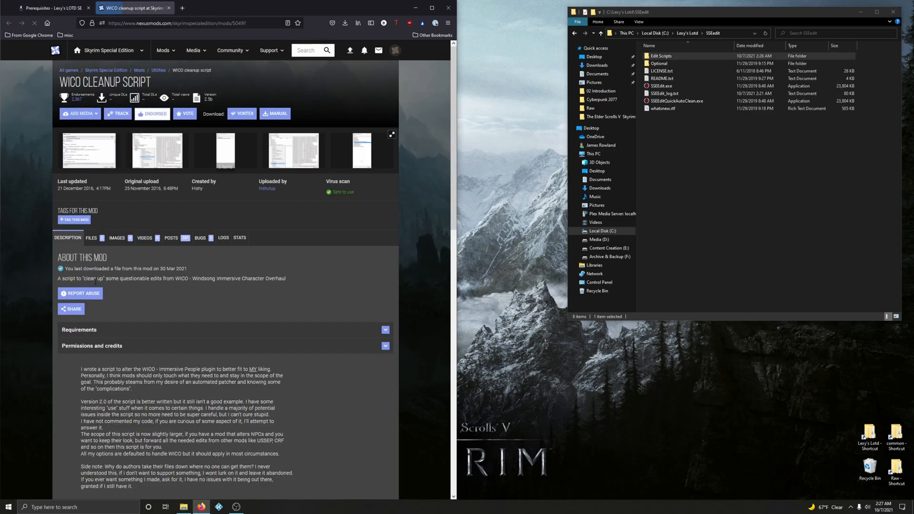
pyautogui.click(91, 237)
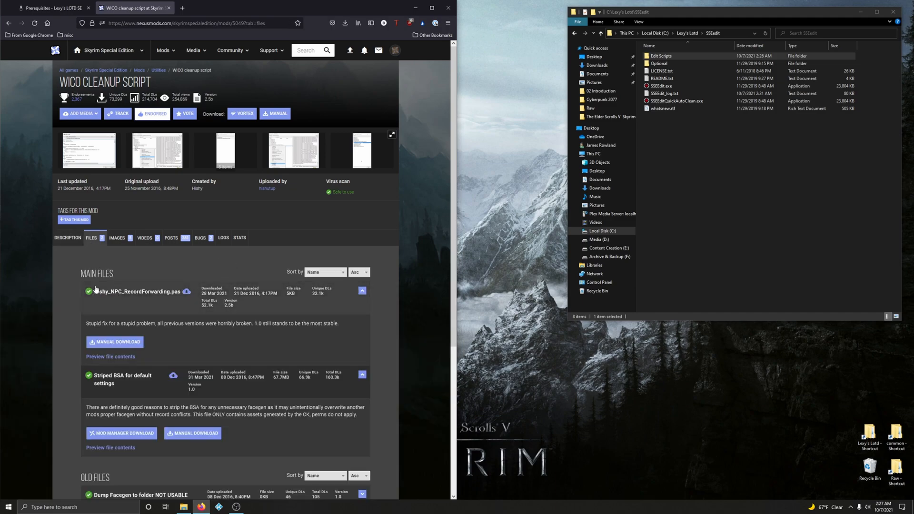
pyautogui.click(114, 342)
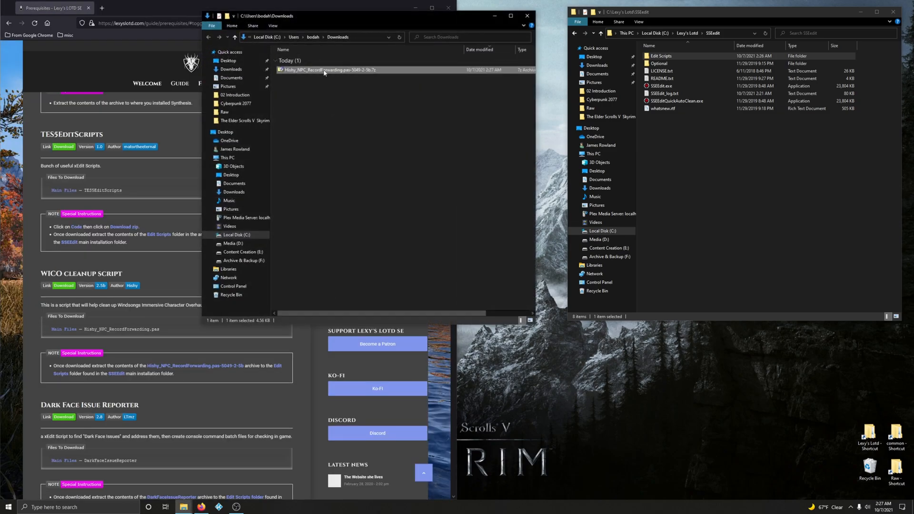
# Extract Hishy_NPC_RecordForwarding.pas from the .7z into SSEEdit\Edit Scripts and clear Downloads.
pyautogui.doubleClick(328, 70)
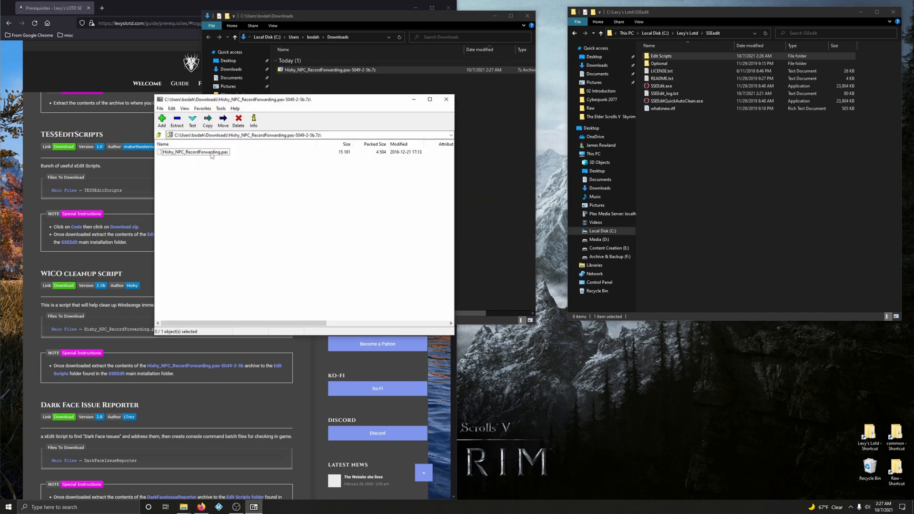
pyautogui.click(195, 152)
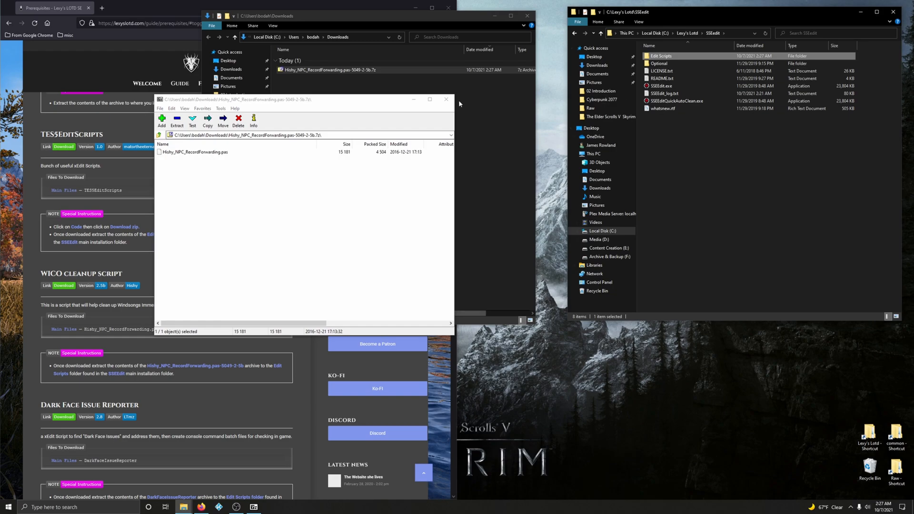
pyautogui.click(447, 99)
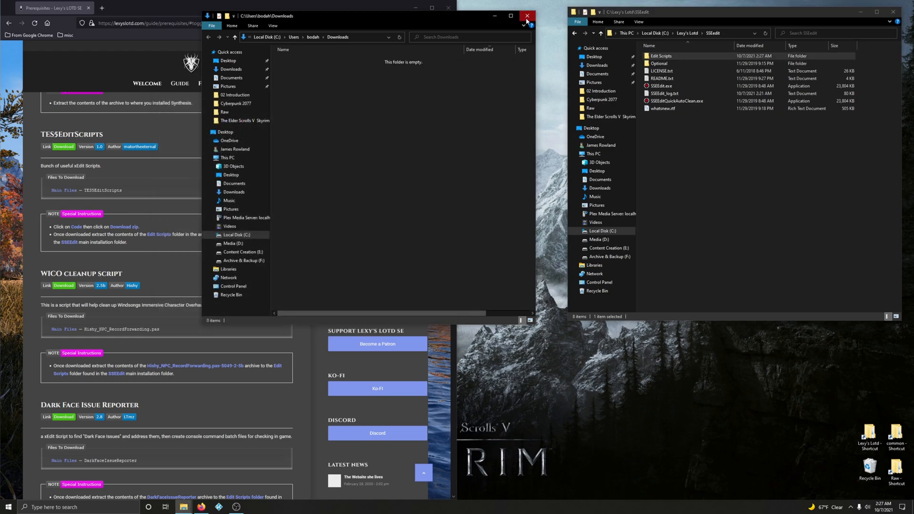
pyautogui.click(527, 16)
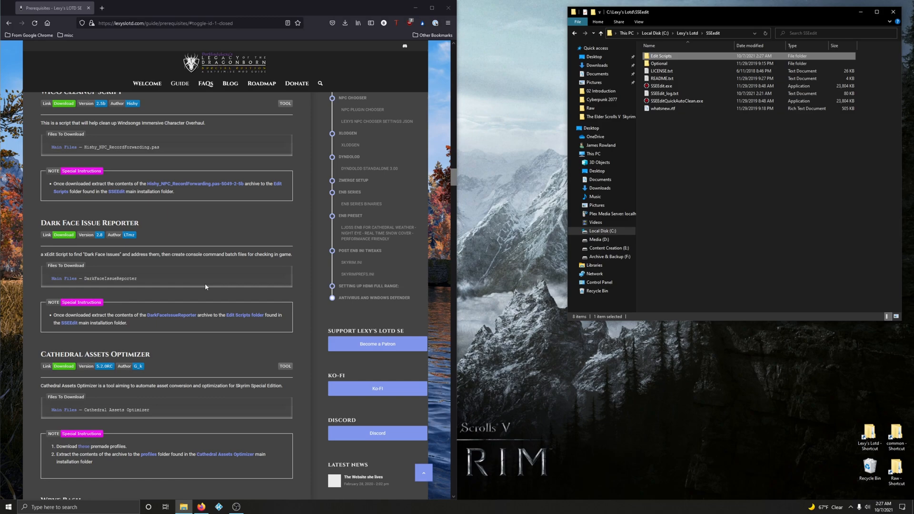
# Manually download the Dark Face Issue Reporter main file from Nexus Mods.
pyautogui.scroll(-3)
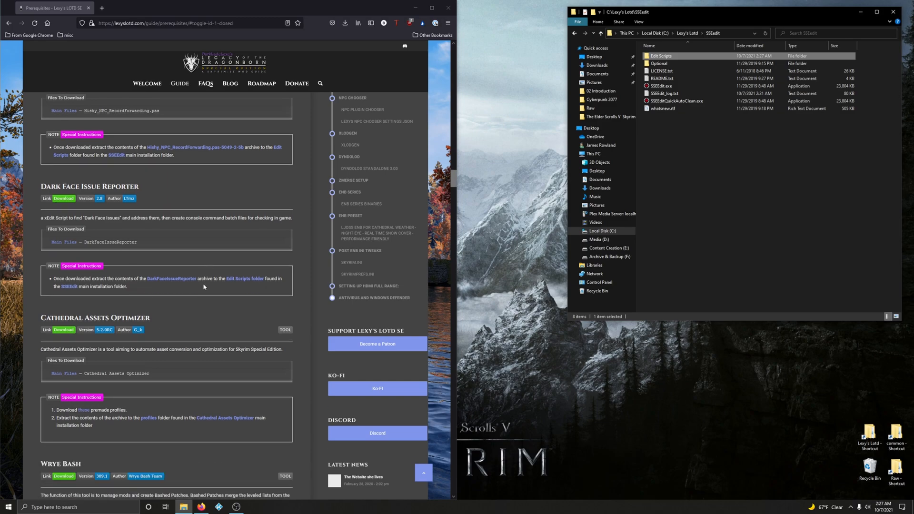
pyautogui.moveTo(190, 299)
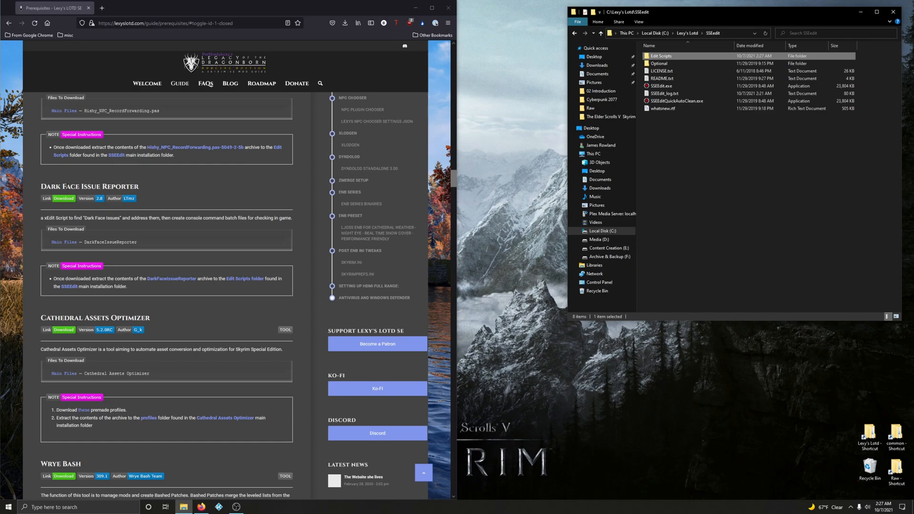
pyautogui.click(63, 200)
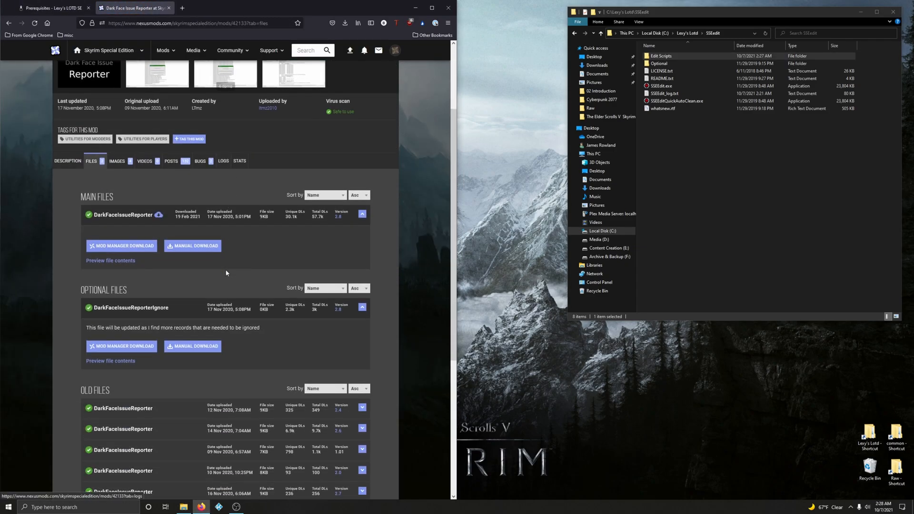
pyautogui.click(193, 246)
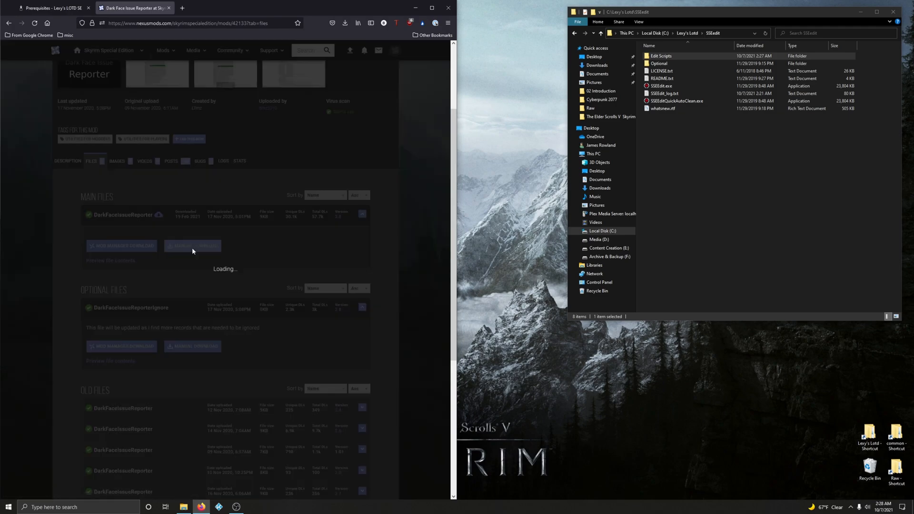
pyautogui.click(192, 246)
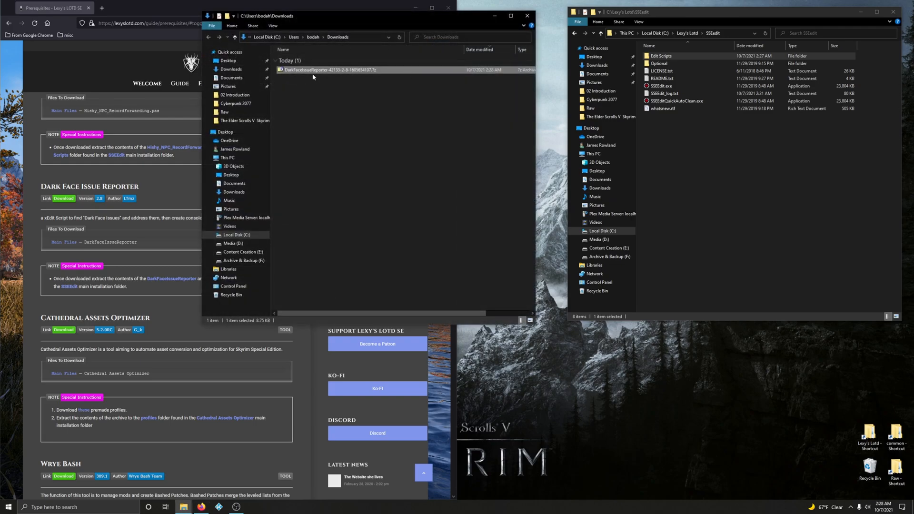
# Extract the Dark Face Issue Reporter .7z contents into SSEEdit\Edit Scripts.
pyautogui.doubleClick(328, 70)
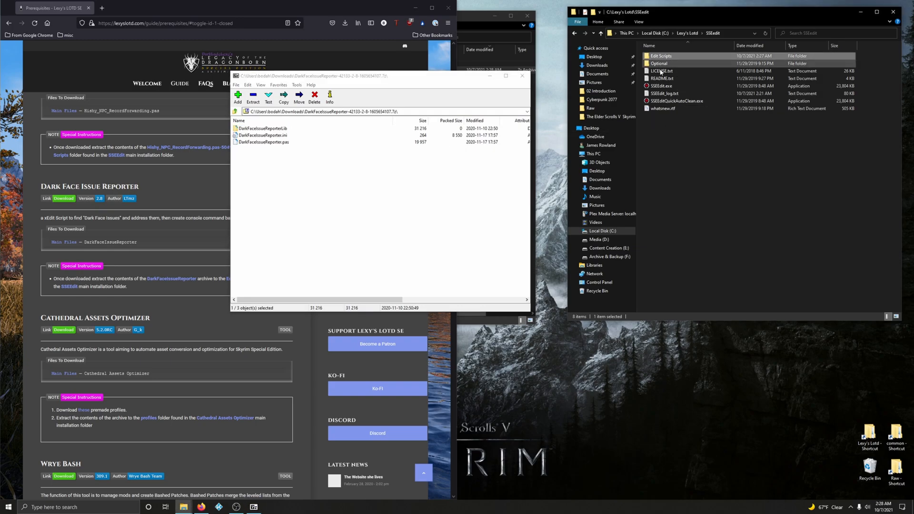
pyautogui.click(522, 76)
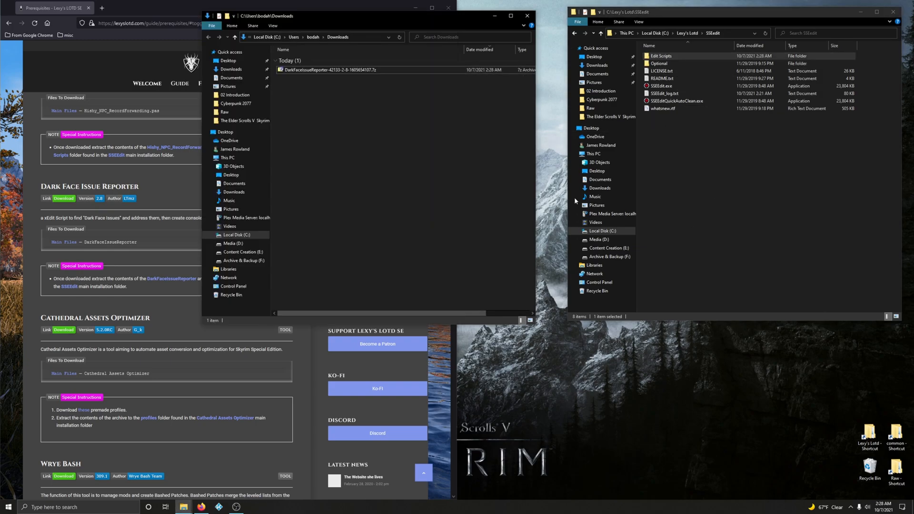